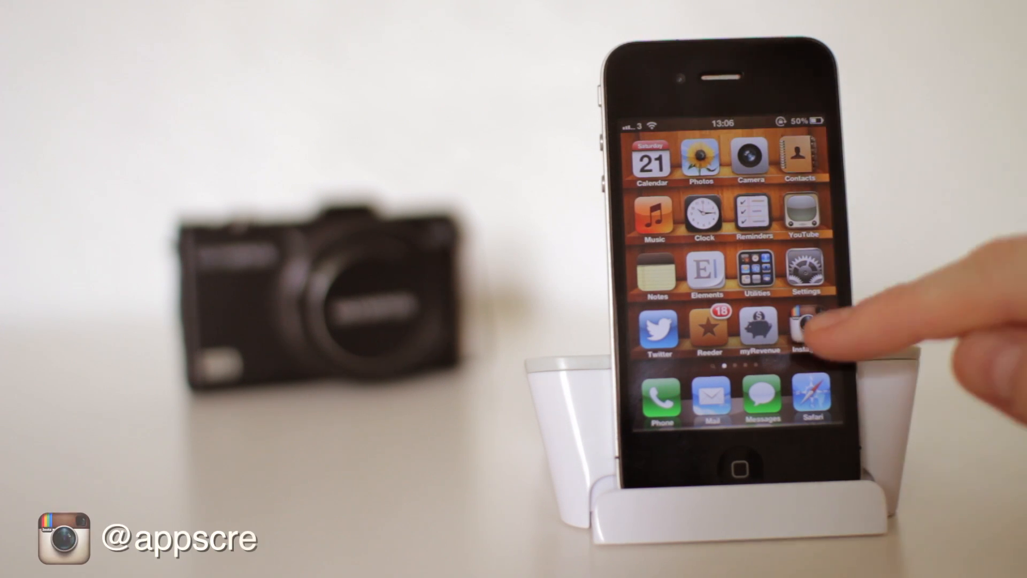
Launch Instagram and browse the profile and photo feed
click(803, 330)
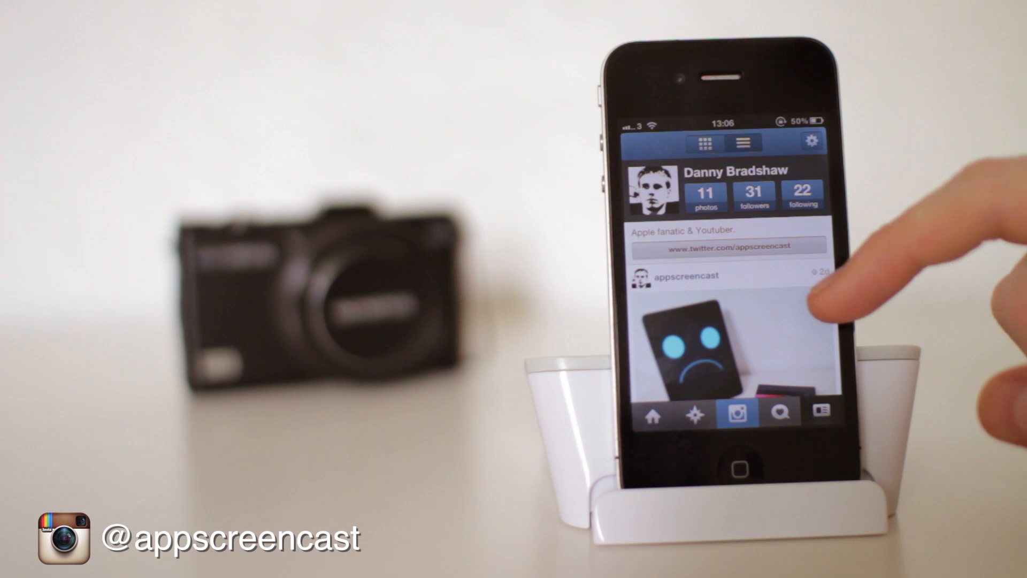
scroll(down, 3)
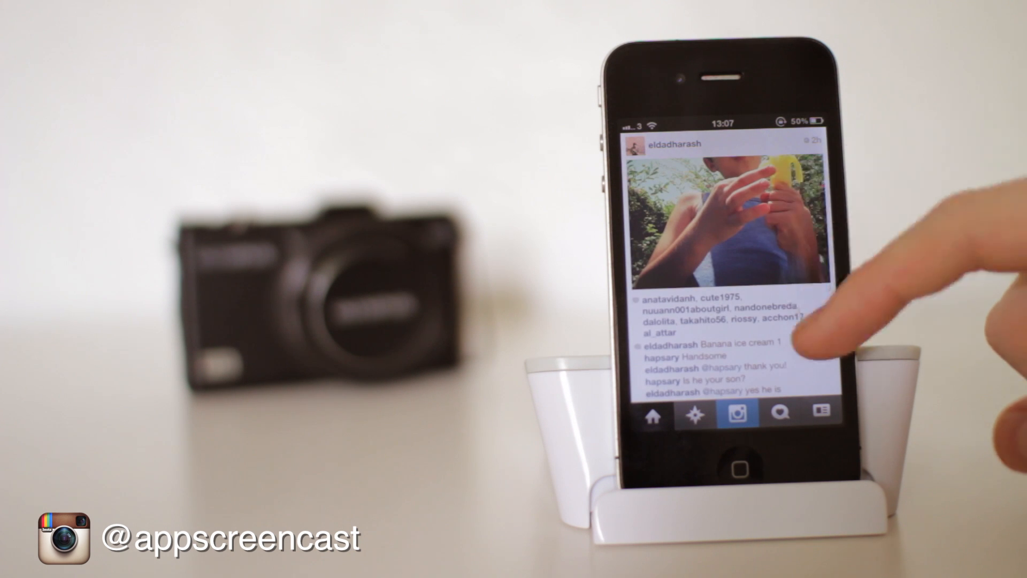
scroll(up, 3)
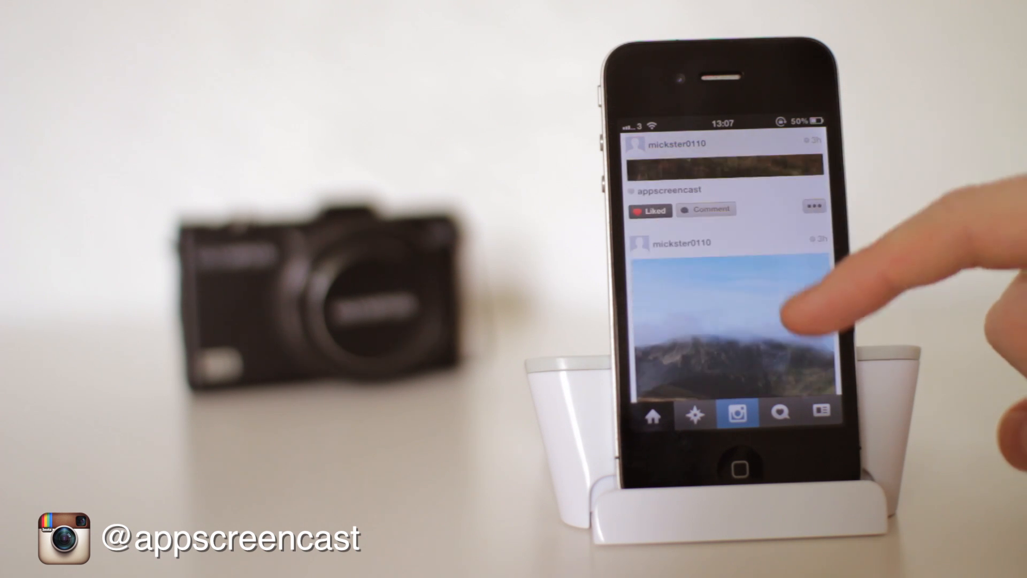
scroll(up, 3)
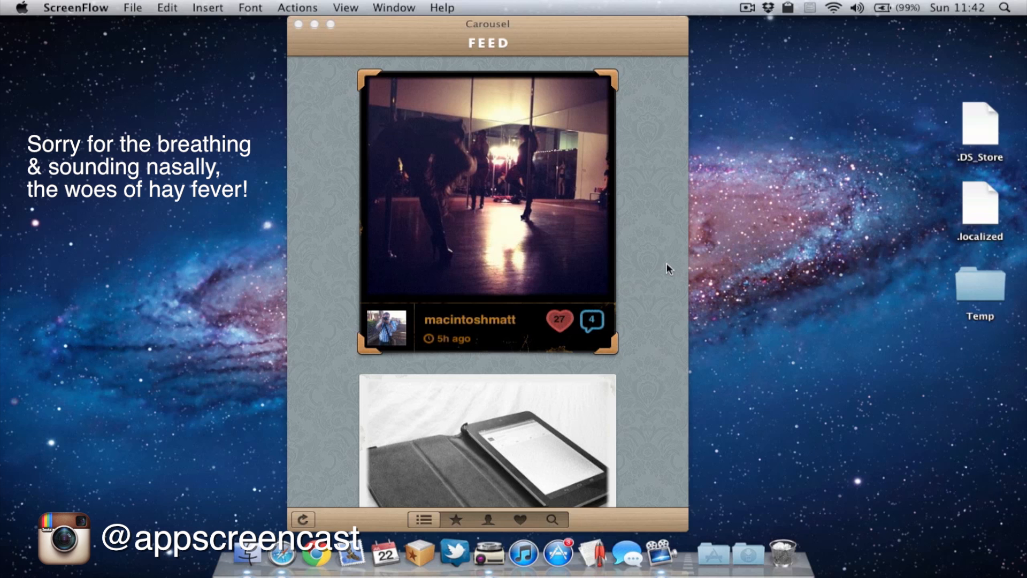
click(558, 320)
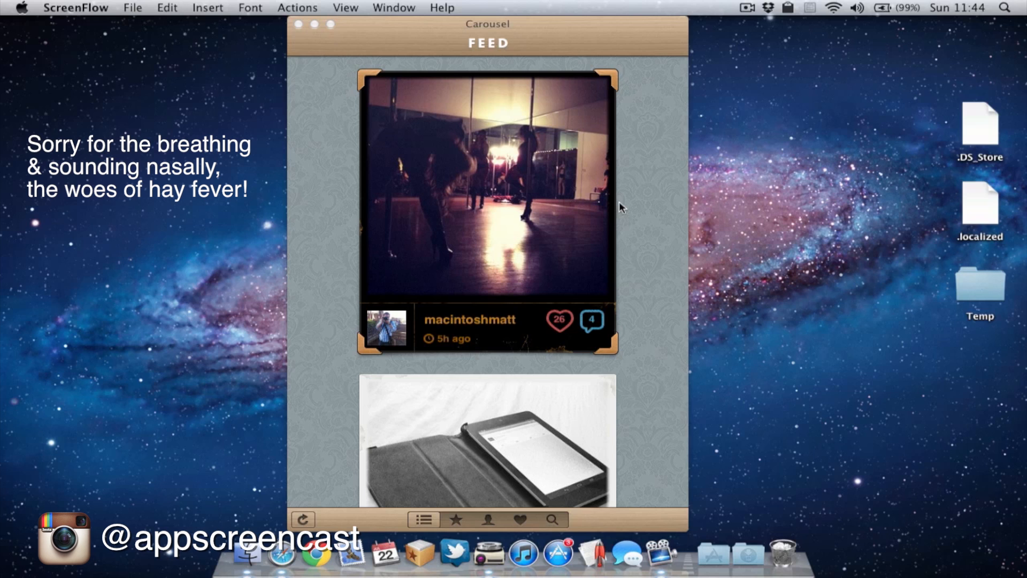
mouse_move(493, 254)
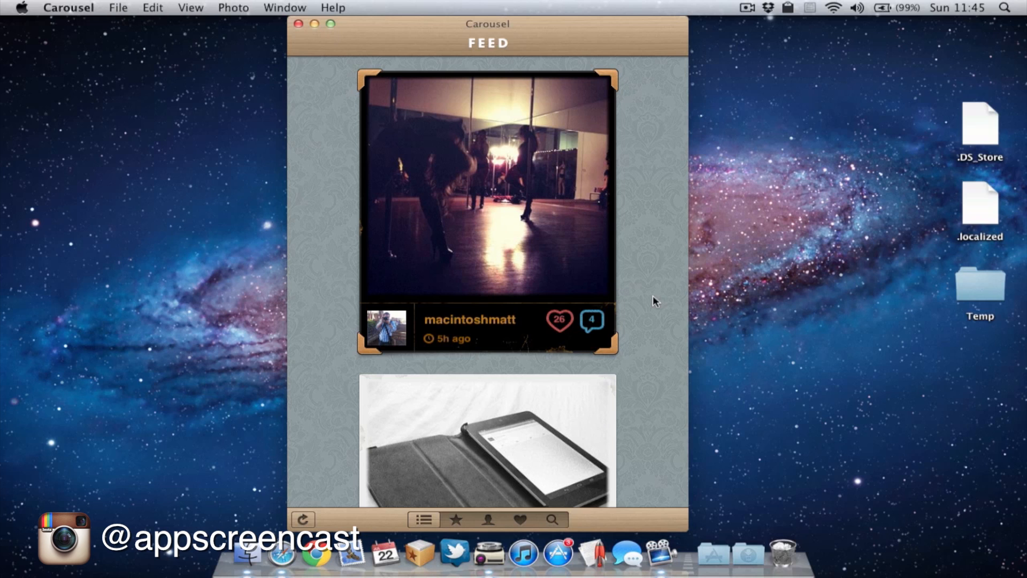
click(558, 320)
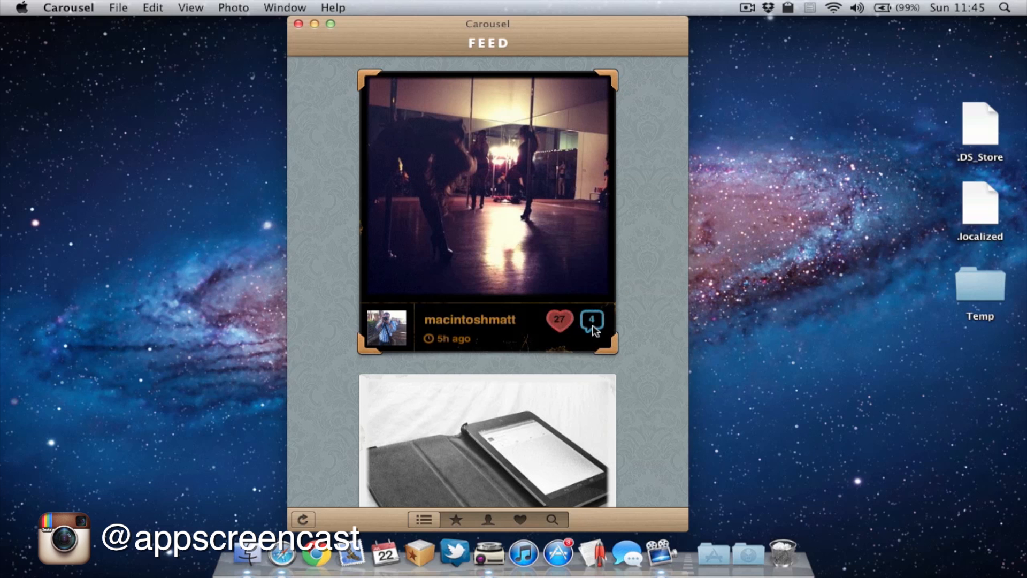
click(592, 321)
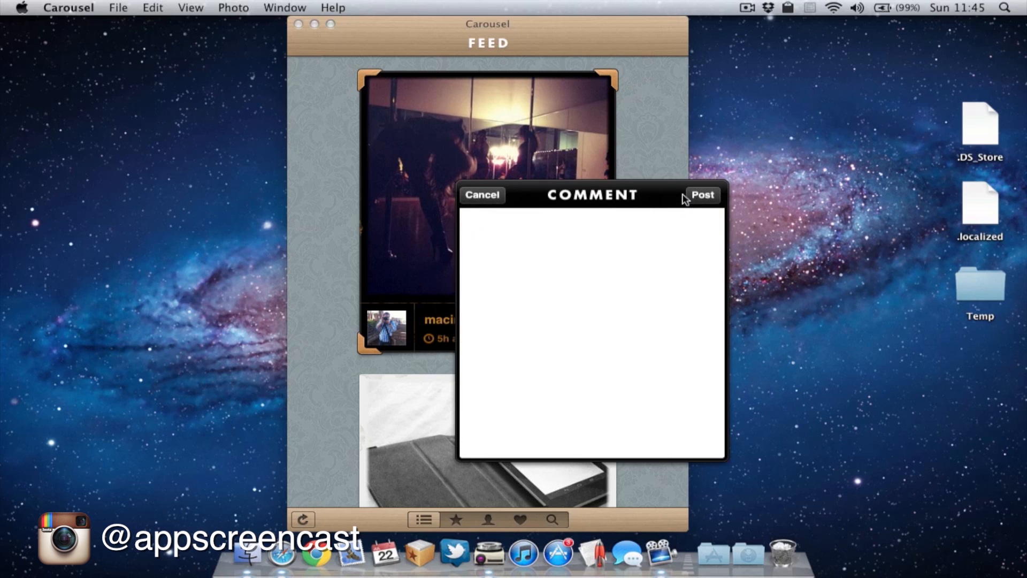
text(nice pic)
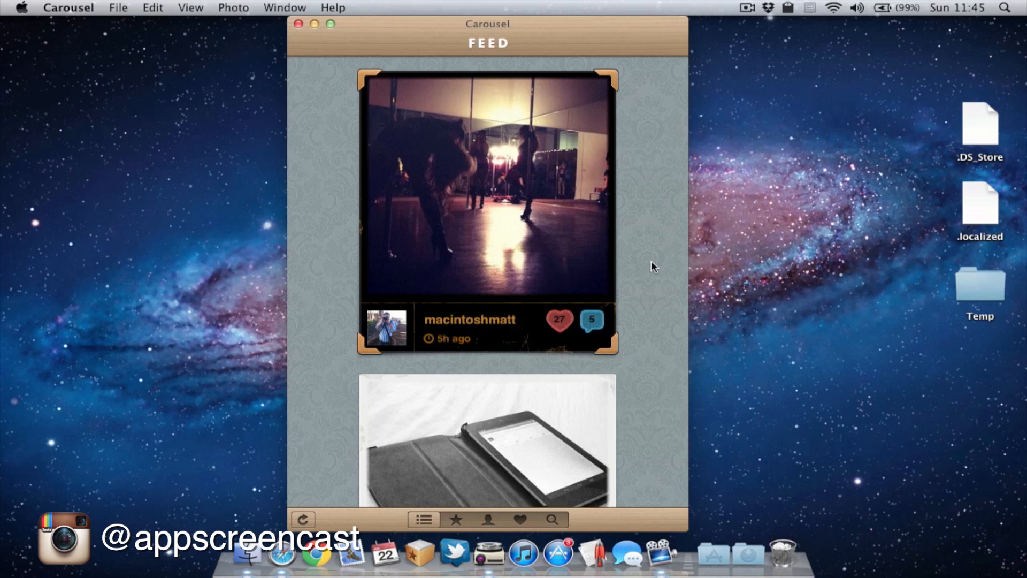
Browse down the Feed to older posts from 10 to 12 hours ago
scroll(down, 3)
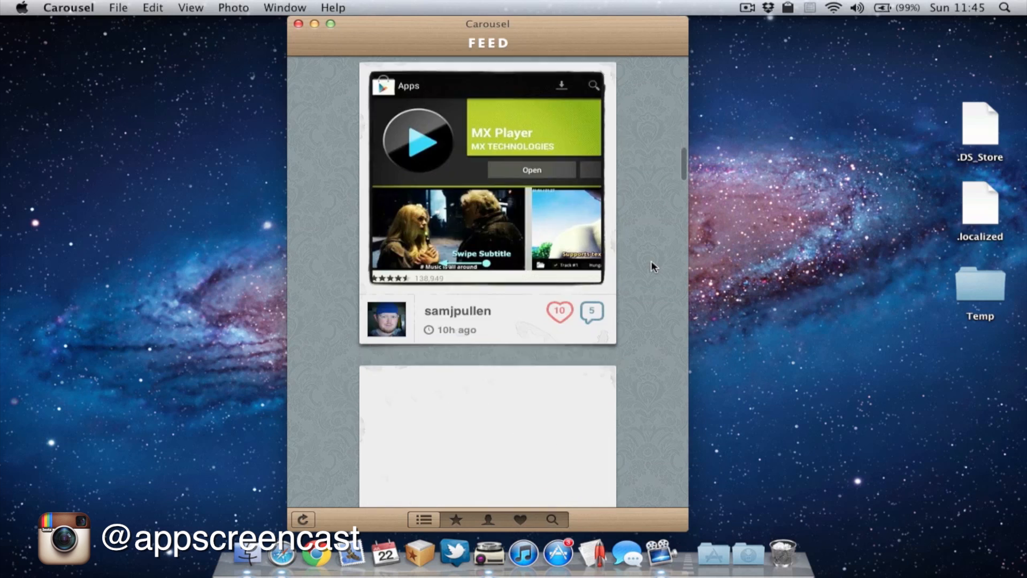
scroll(down, 3)
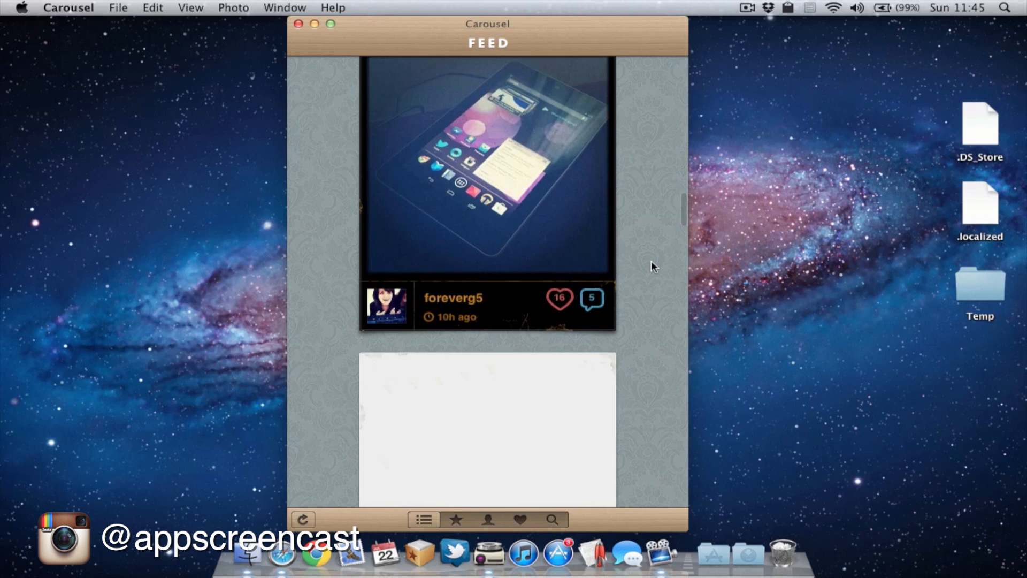
scroll(down, 3)
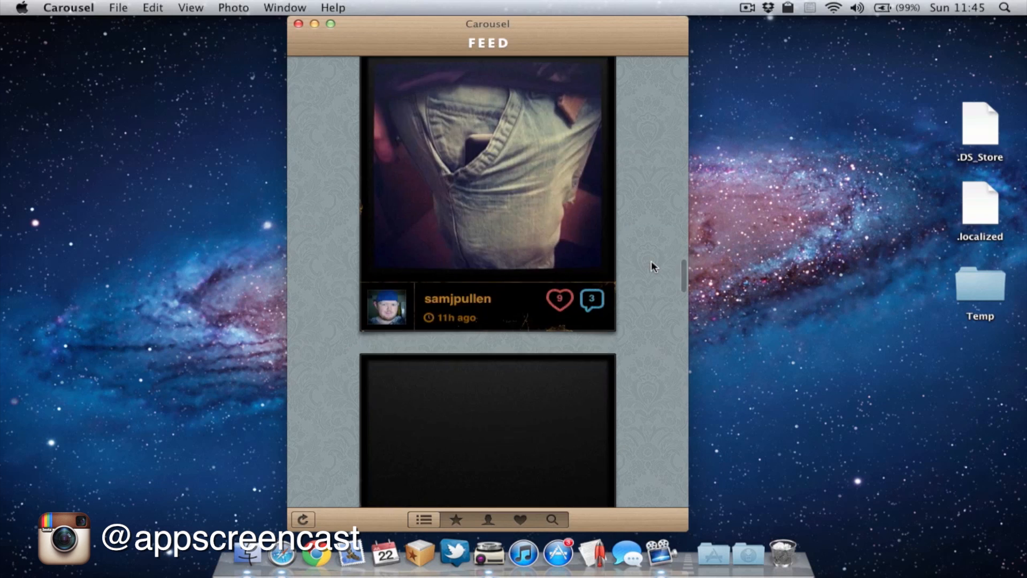
scroll(down, 3)
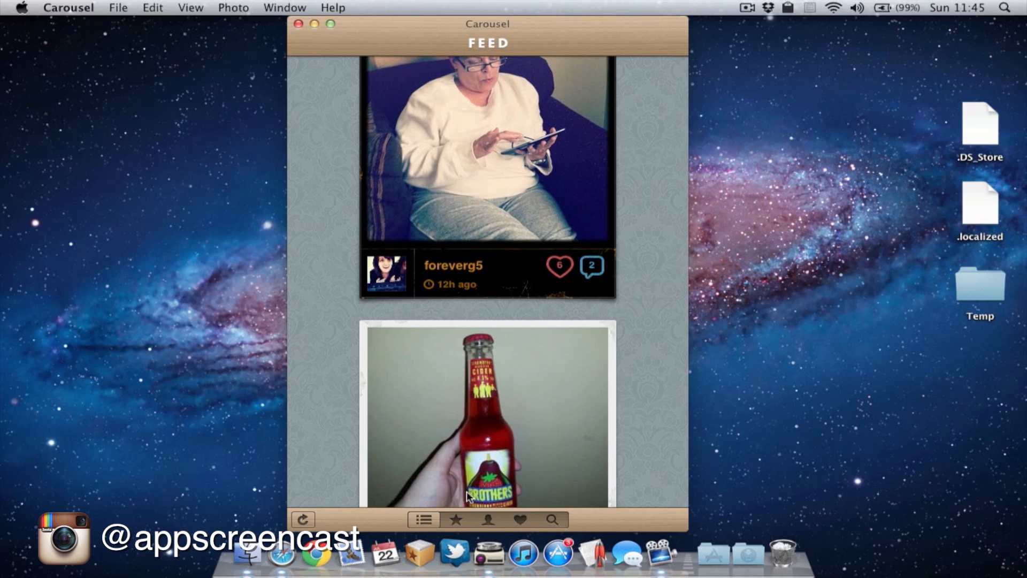
click(455, 520)
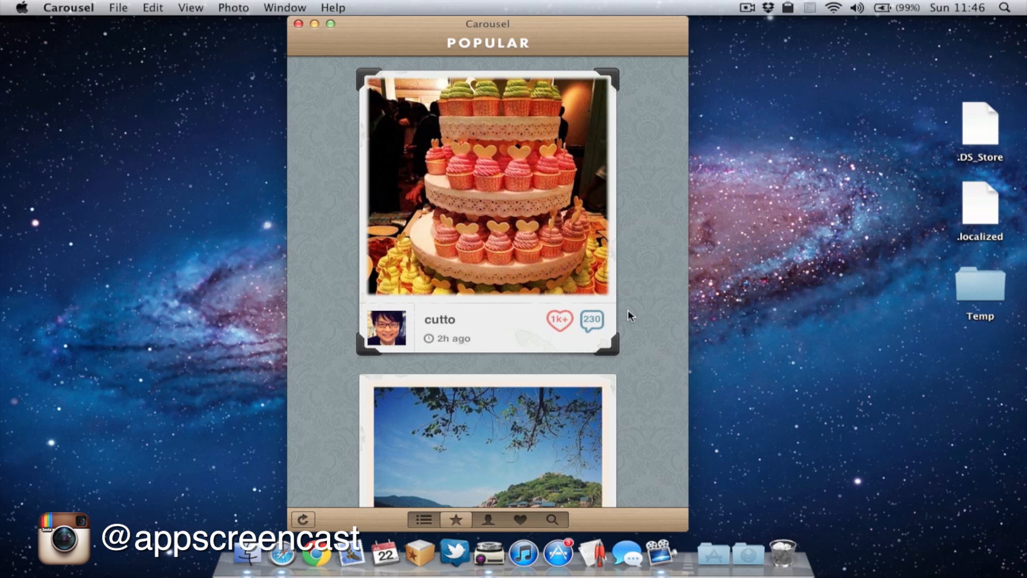
scroll(down, 3)
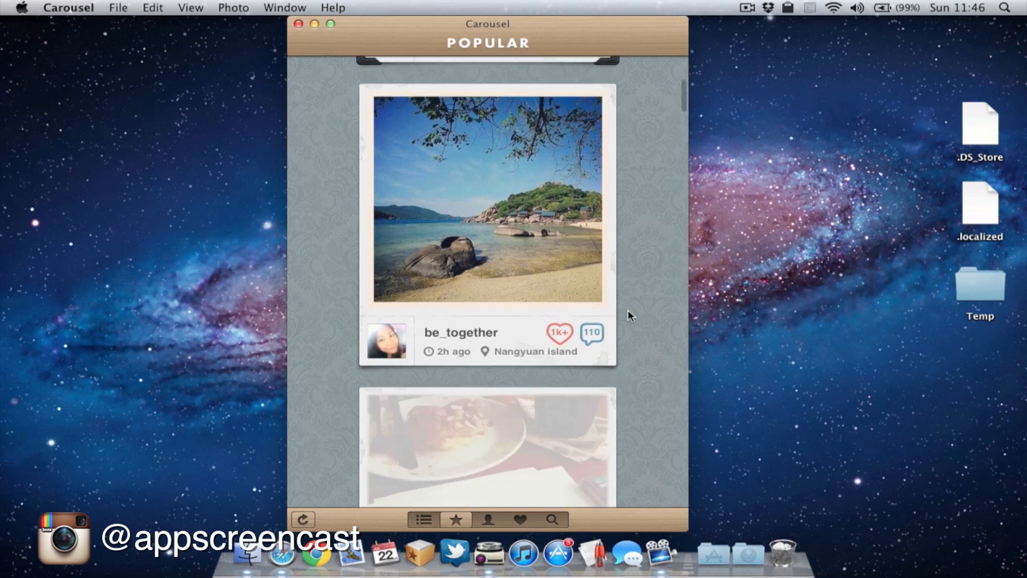
scroll(down, 3)
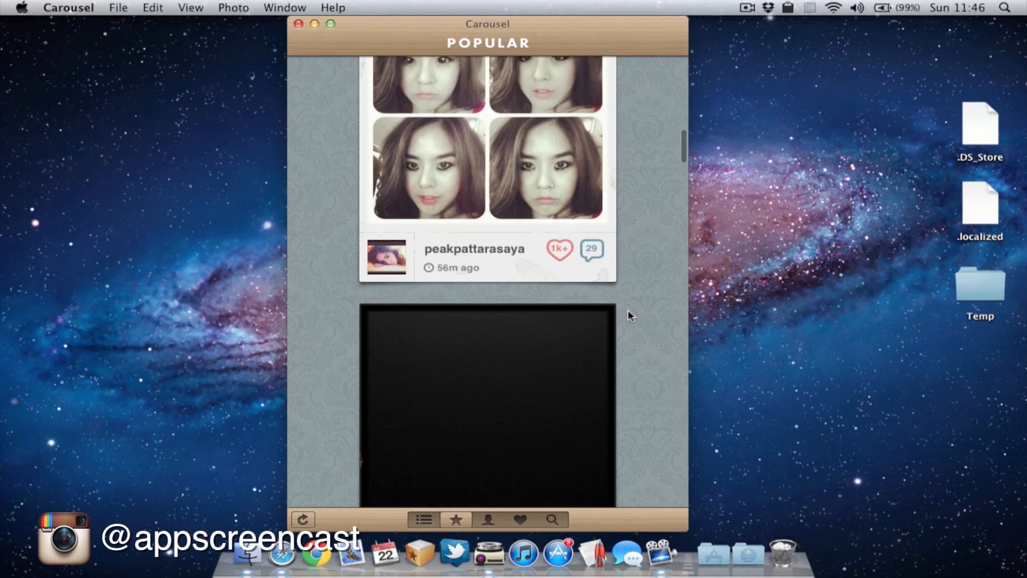
scroll(down, 3)
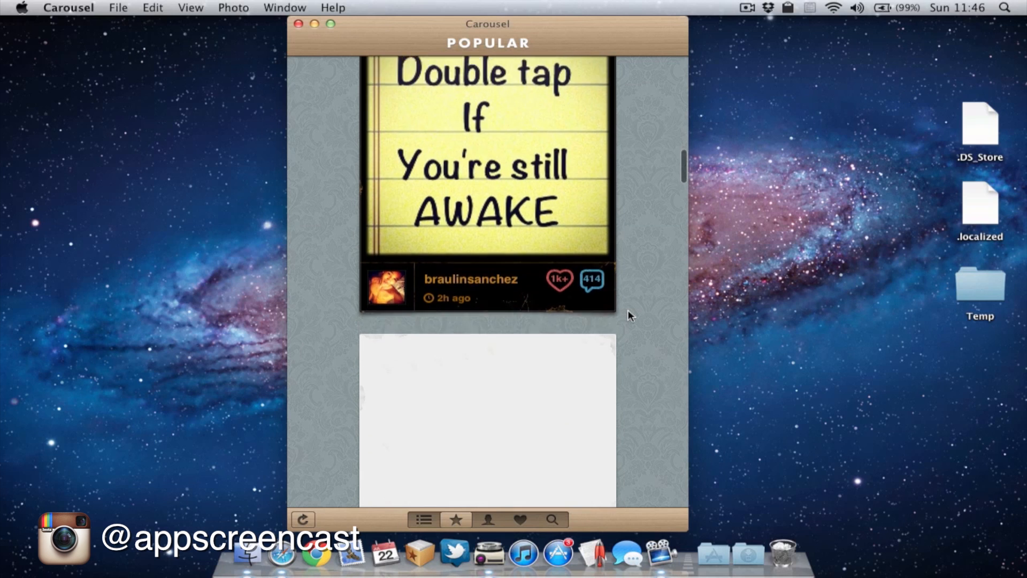
scroll(down, 3)
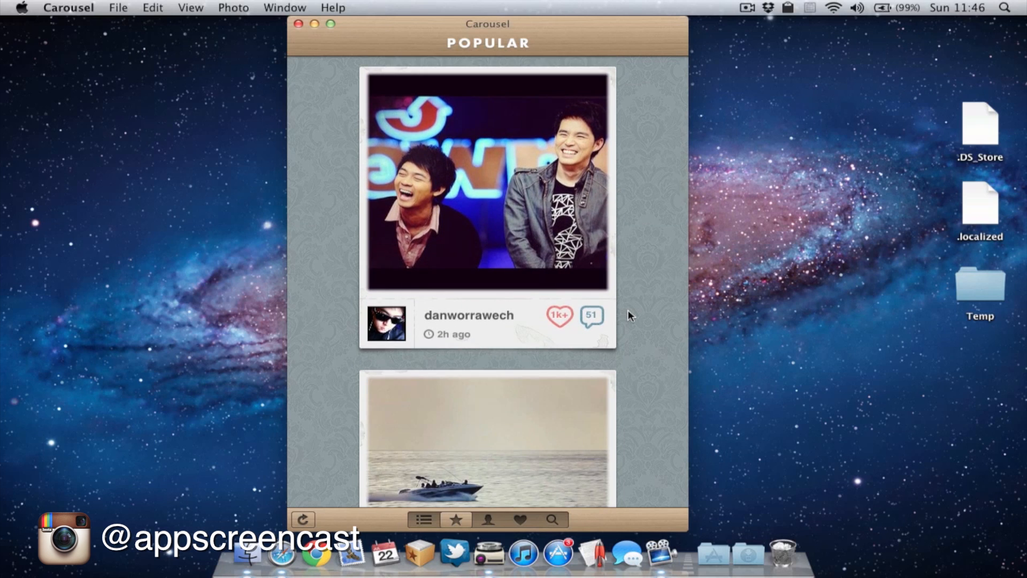
scroll(down, 3)
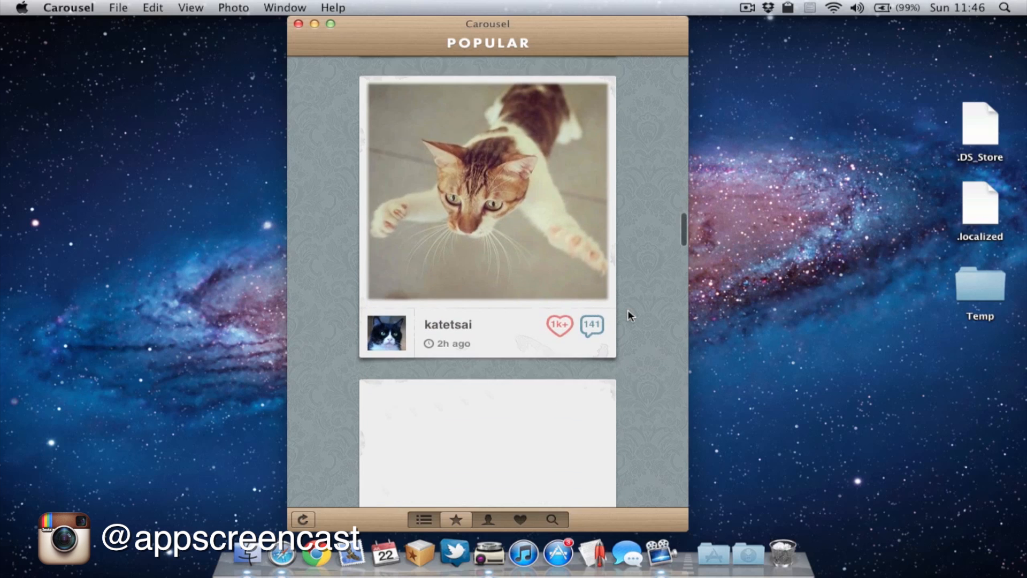
scroll(down, 3)
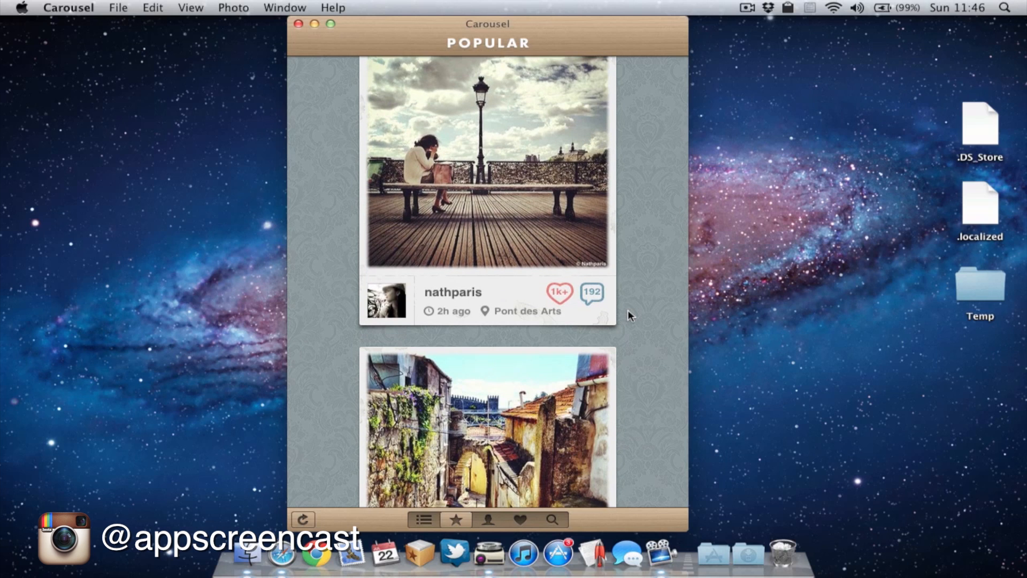
Browse my own profile's photos and stats, returning to the profile header
click(486, 520)
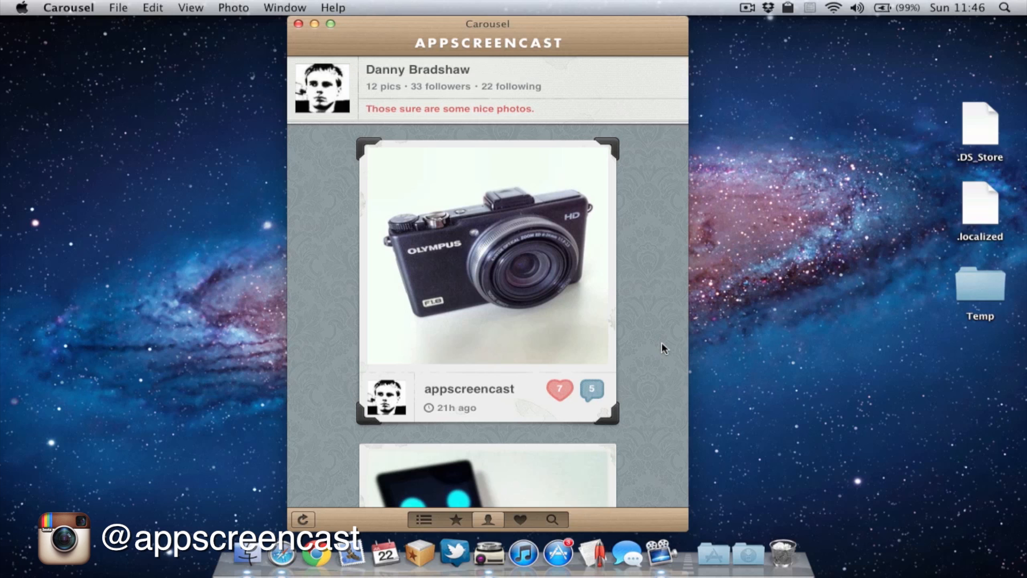
scroll(down, 3)
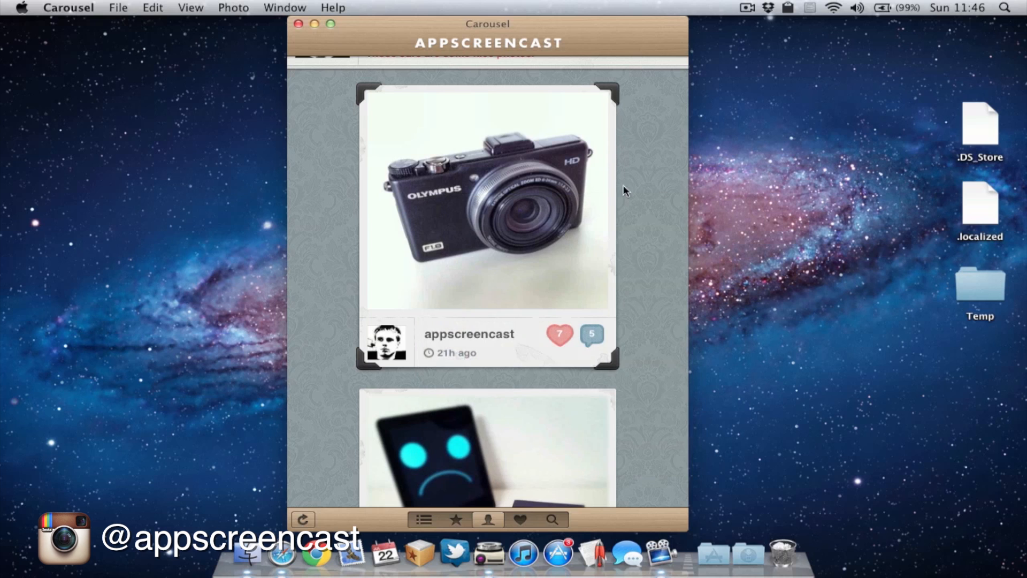
click(591, 335)
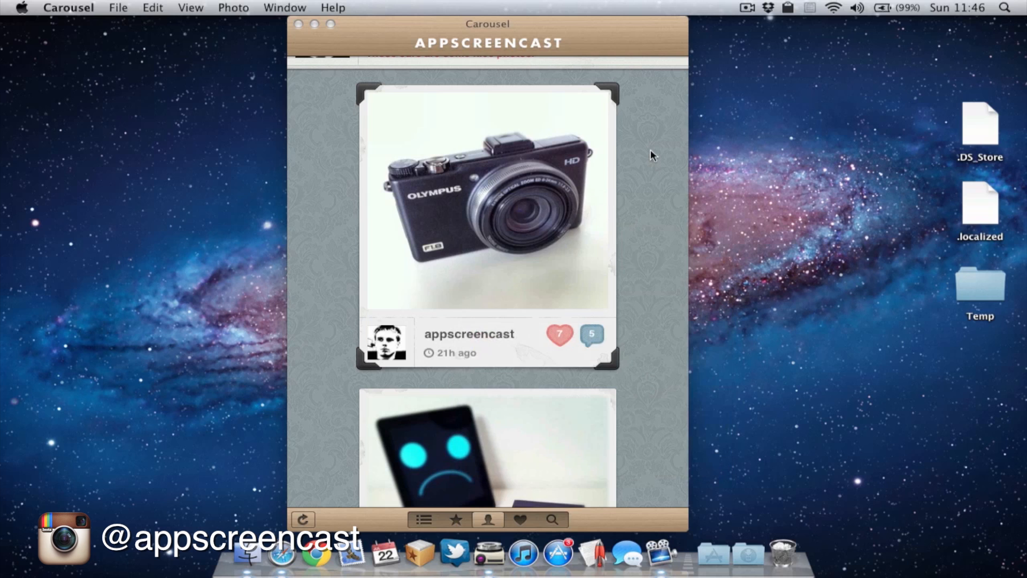
scroll(down, 3)
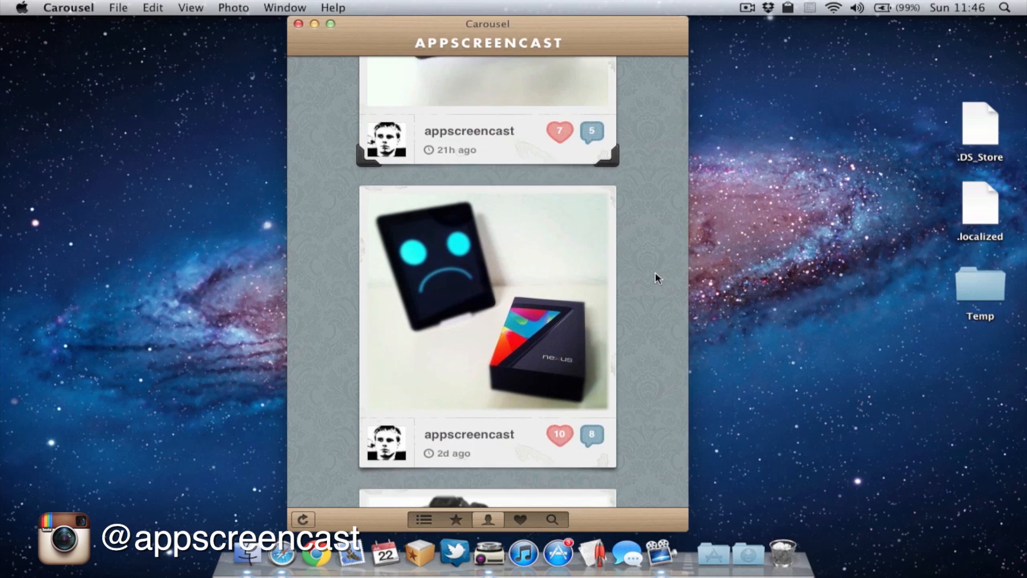
scroll(down, 3)
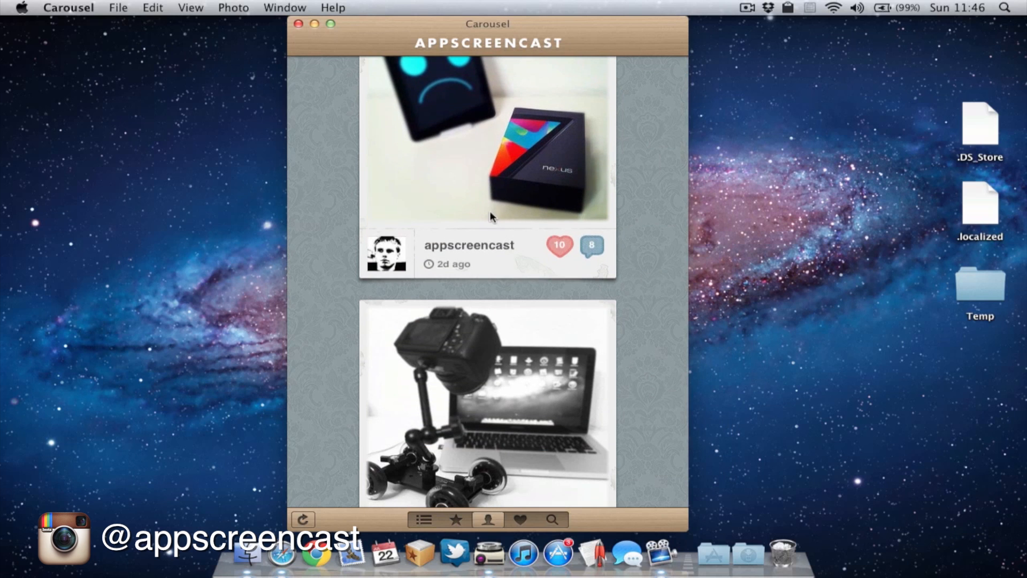
scroll(up, 3)
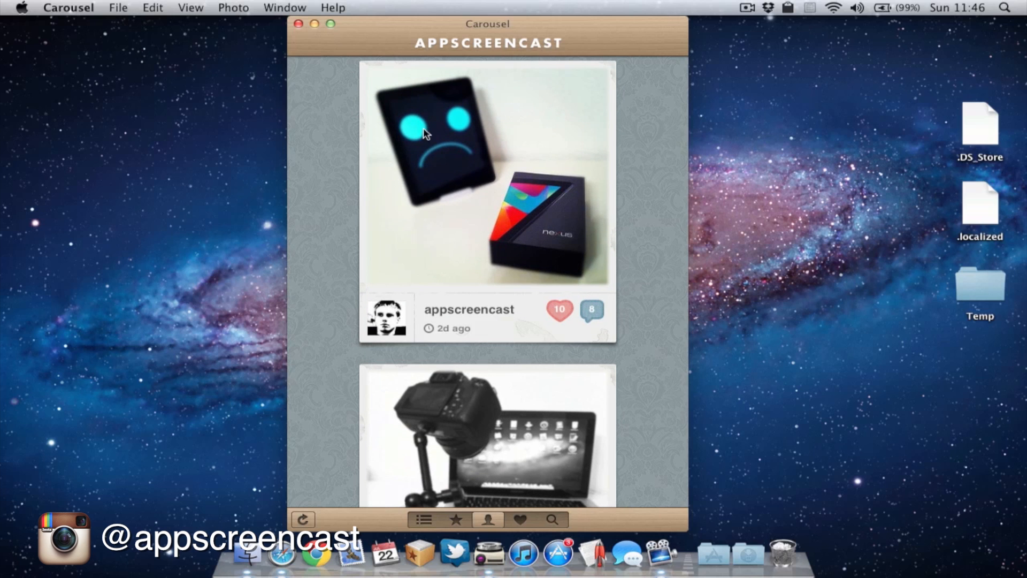
mouse_move(639, 343)
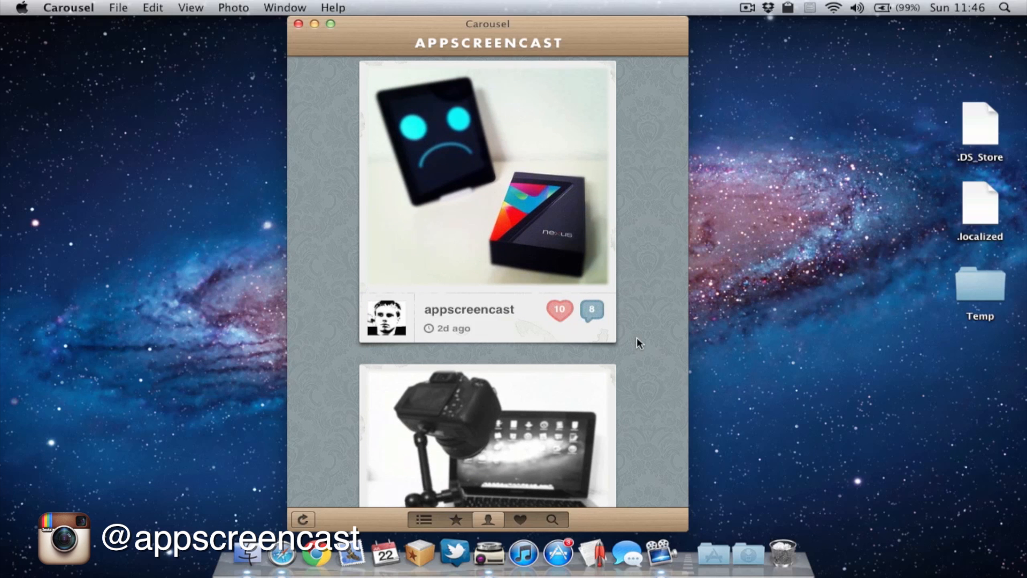
scroll(down, 3)
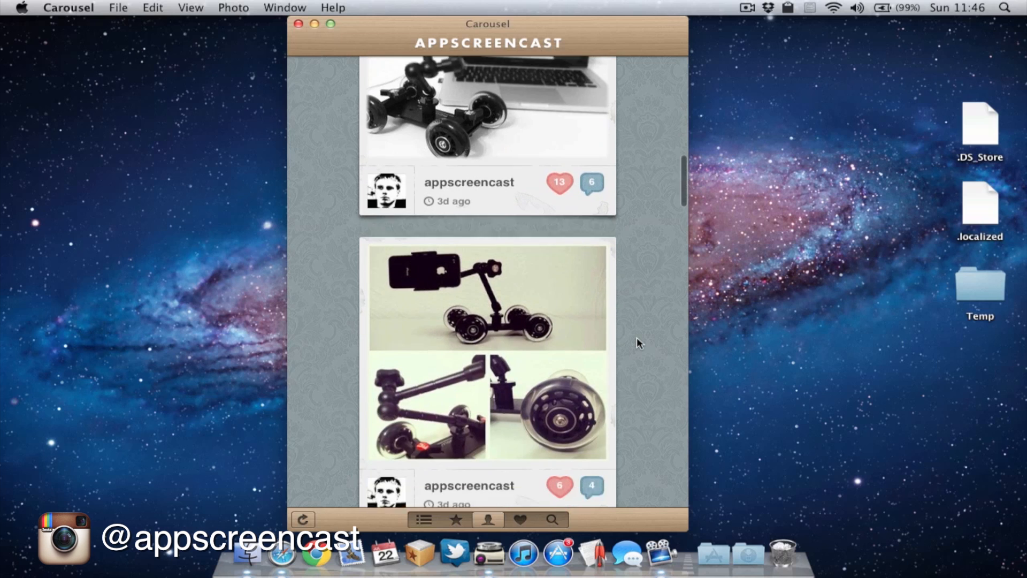
scroll(down, 3)
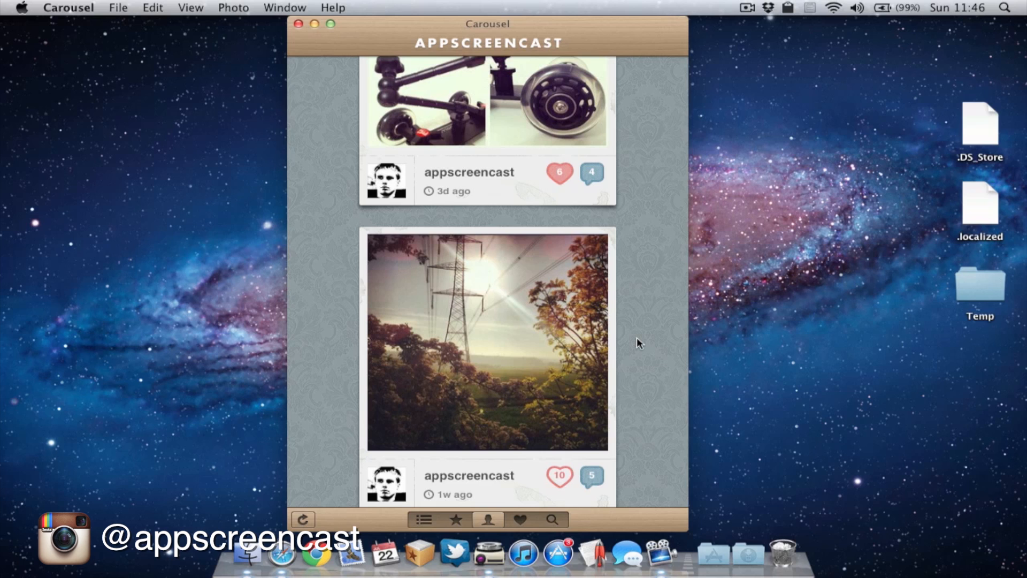
scroll(up, 3)
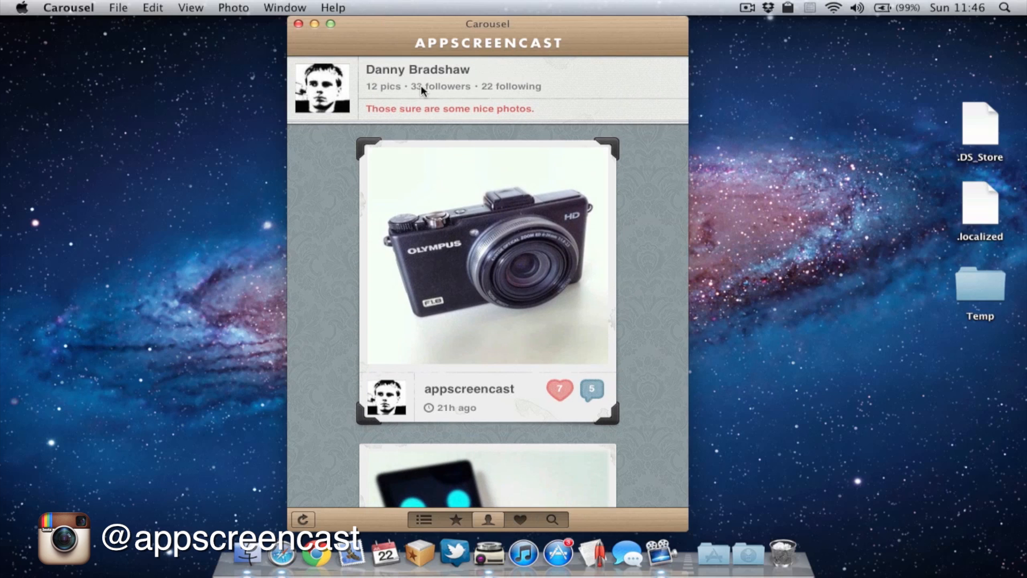
mouse_move(501, 90)
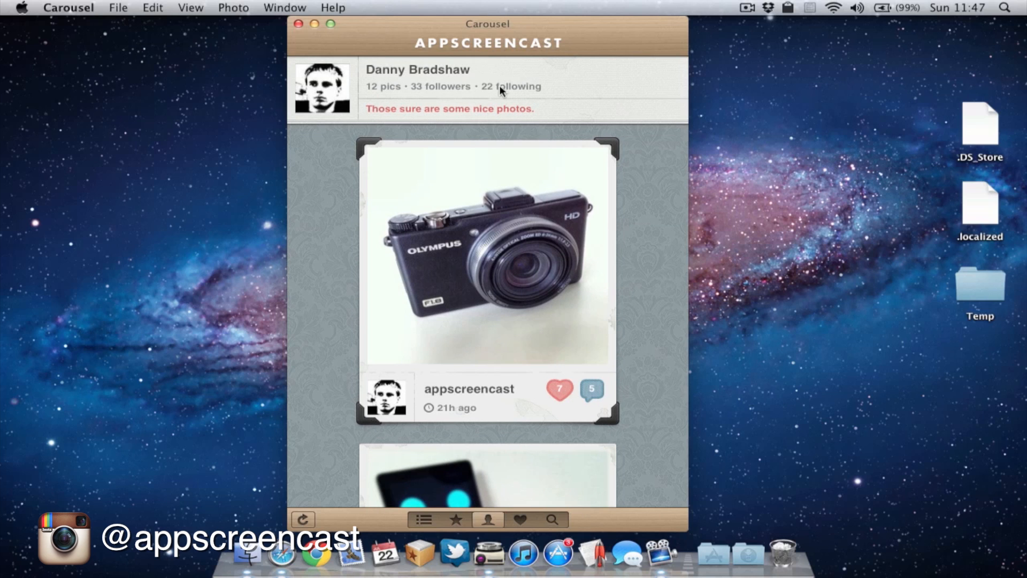
mouse_move(547, 186)
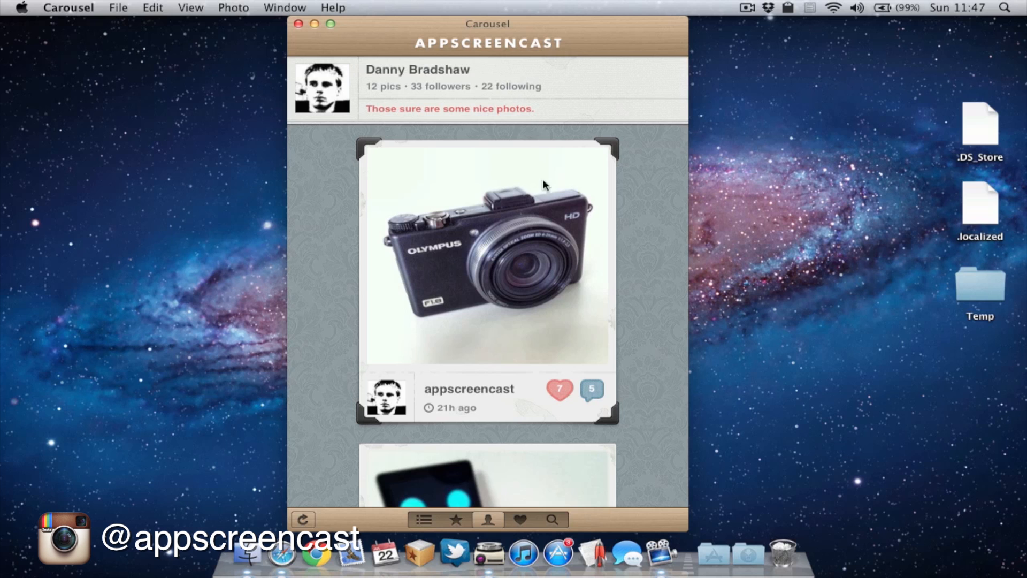
Switch to the Likes feed of liked photos
click(518, 519)
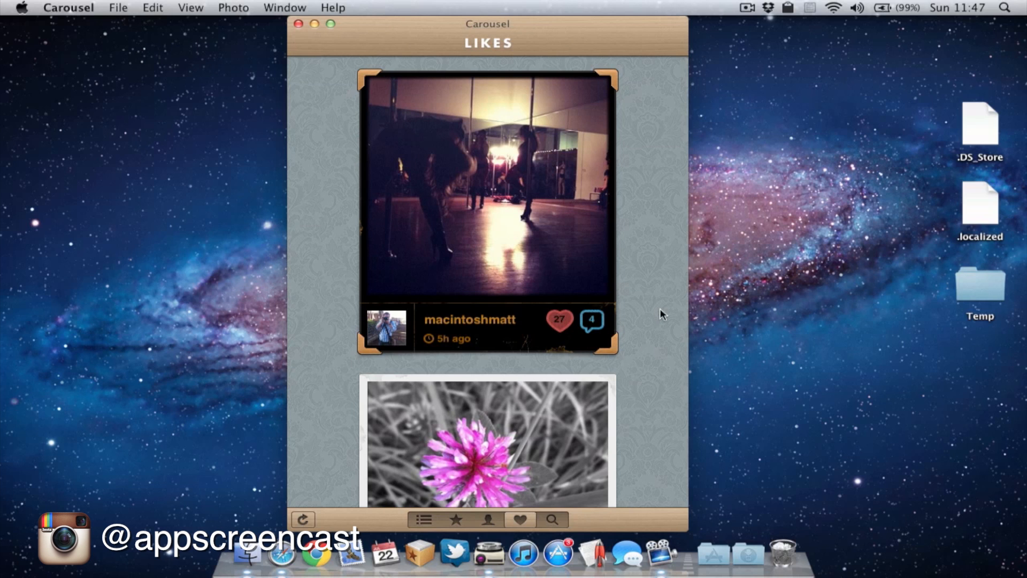
mouse_move(621, 253)
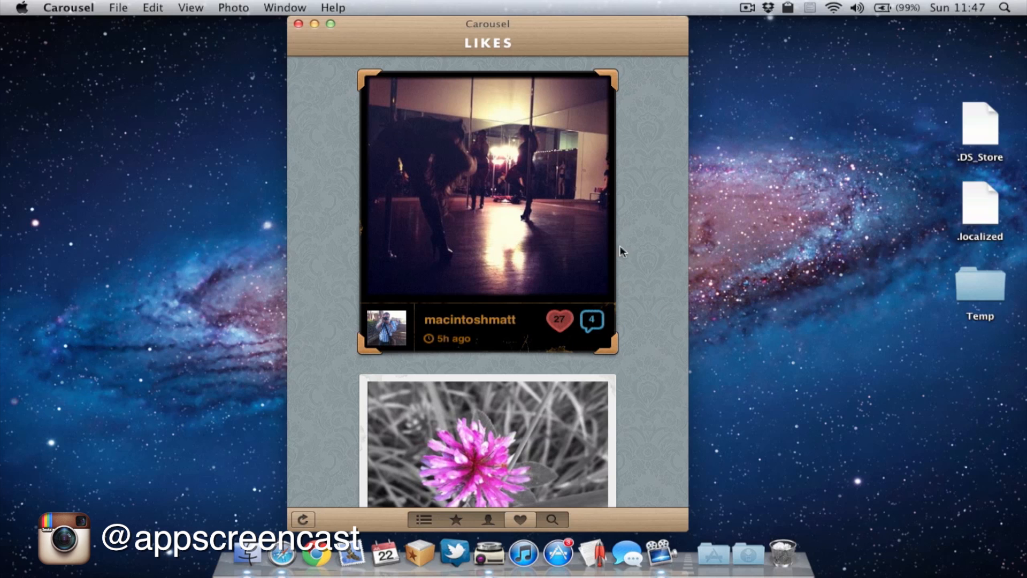
mouse_move(536, 254)
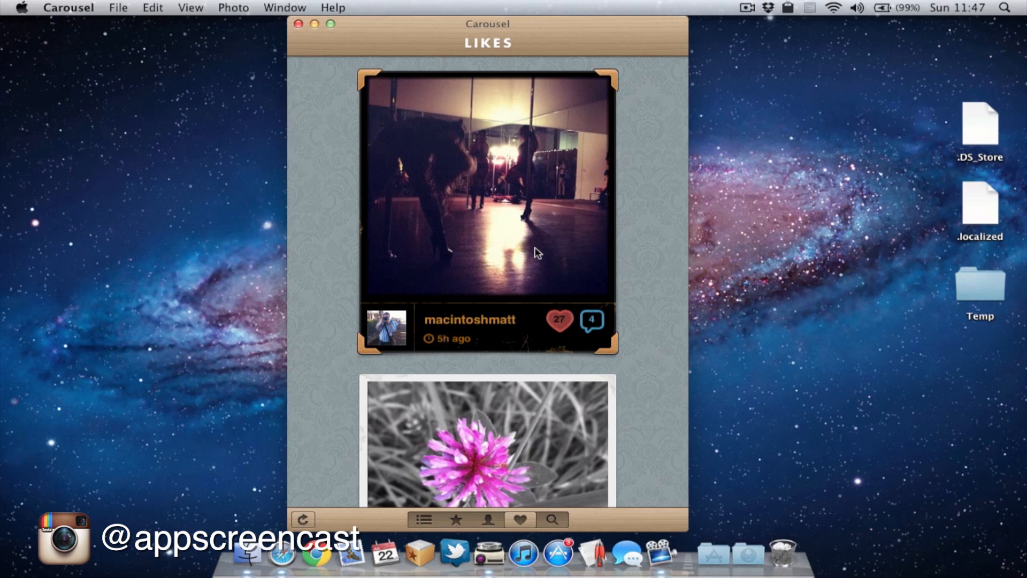
mouse_move(649, 311)
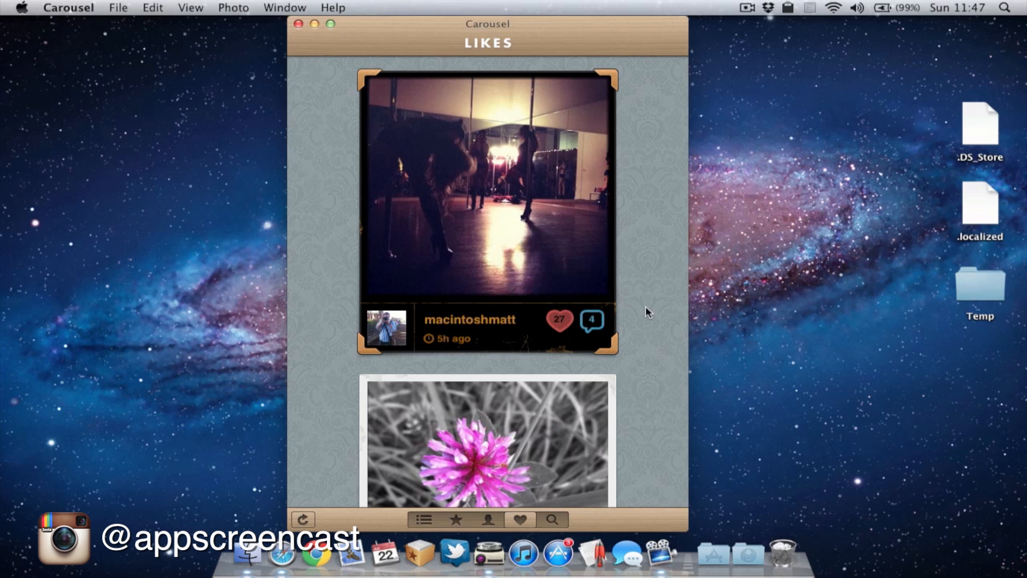
scroll(down, 3)
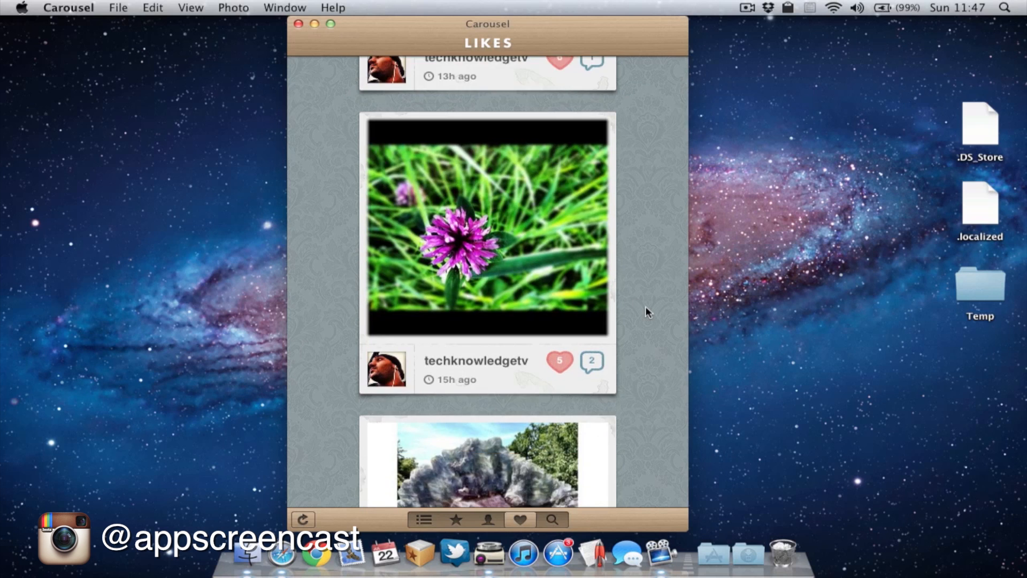
scroll(down, 3)
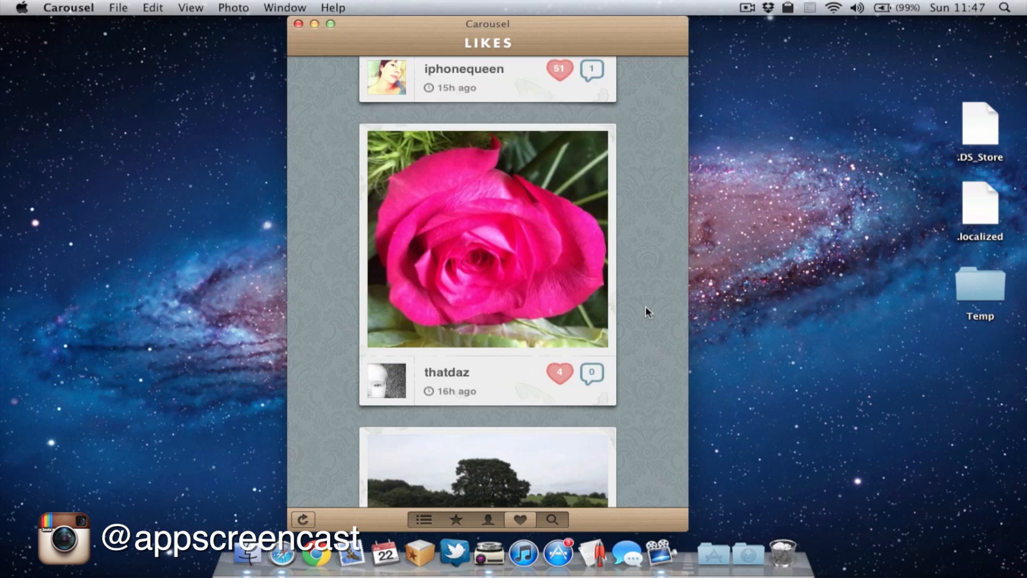
scroll(down, 3)
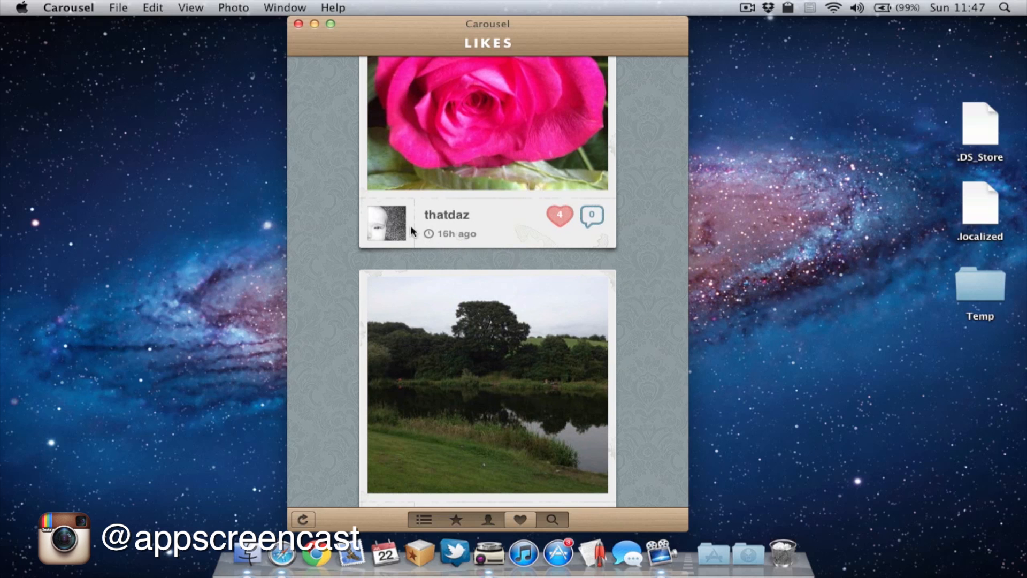
click(448, 215)
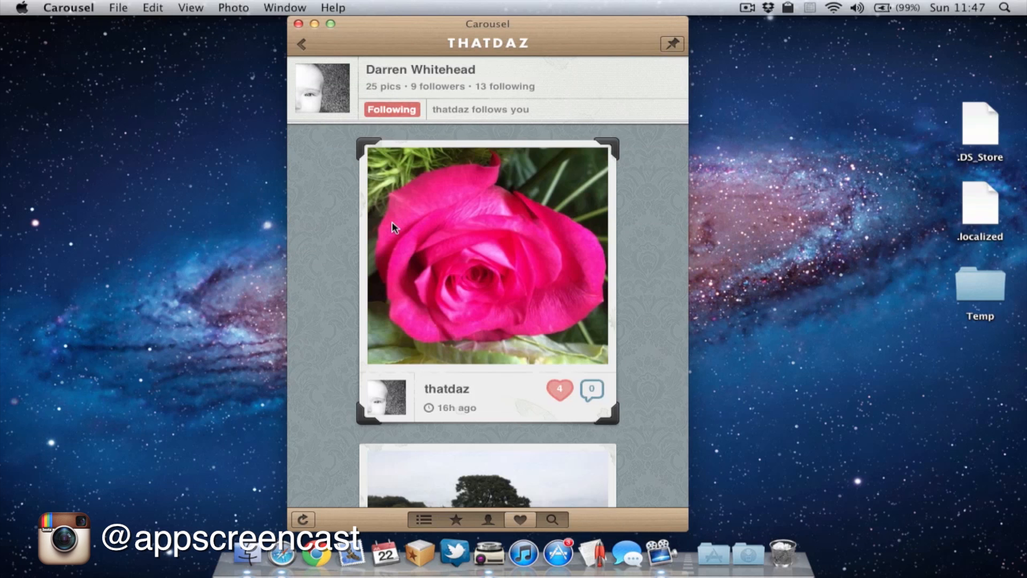
mouse_move(505, 361)
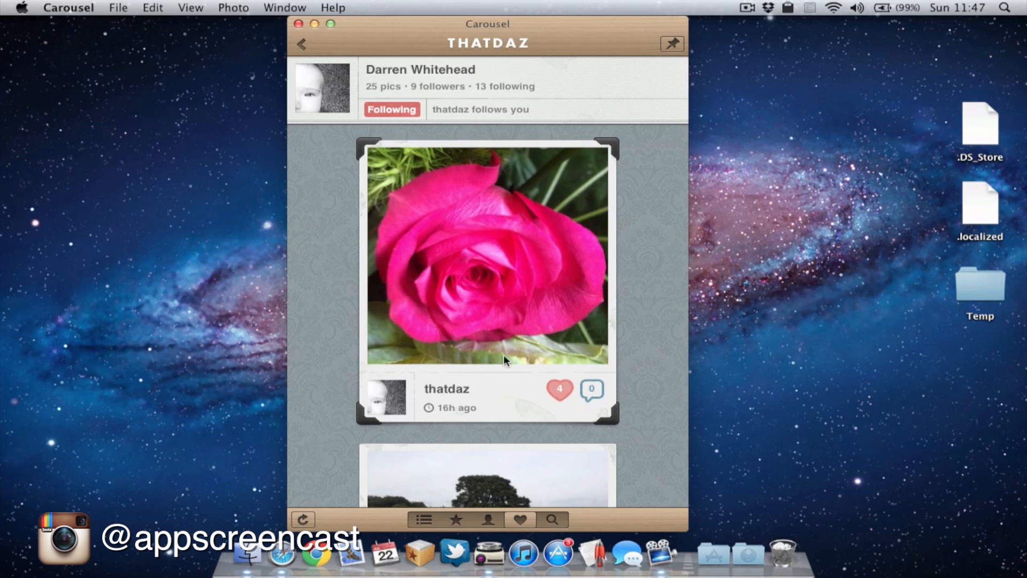
scroll(down, 3)
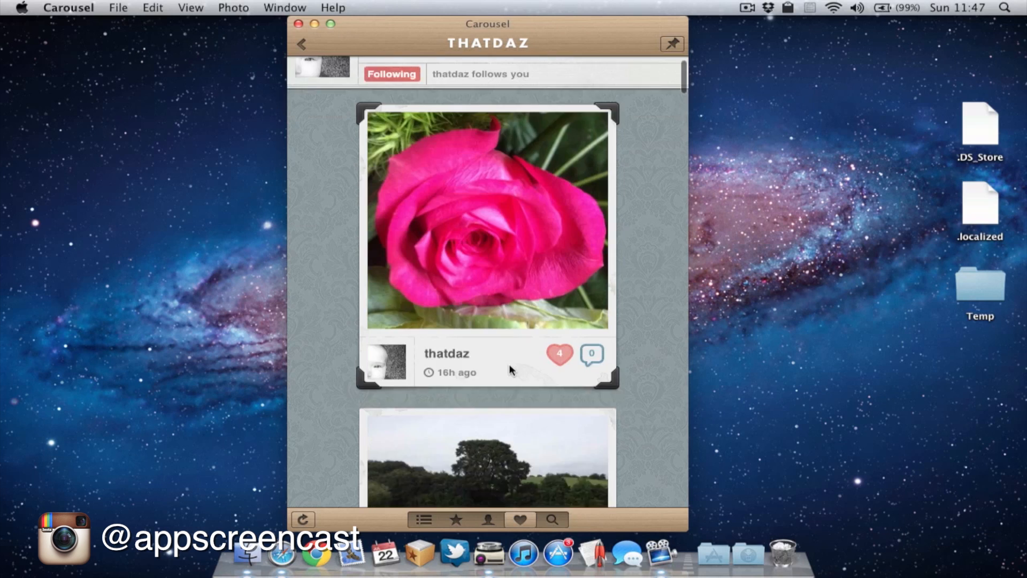
scroll(down, 3)
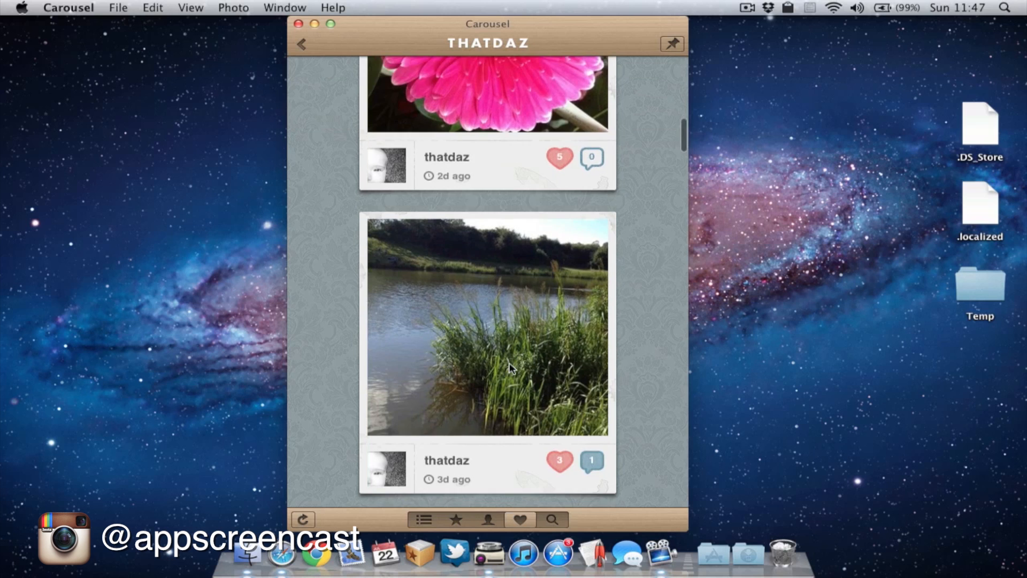
scroll(down, 3)
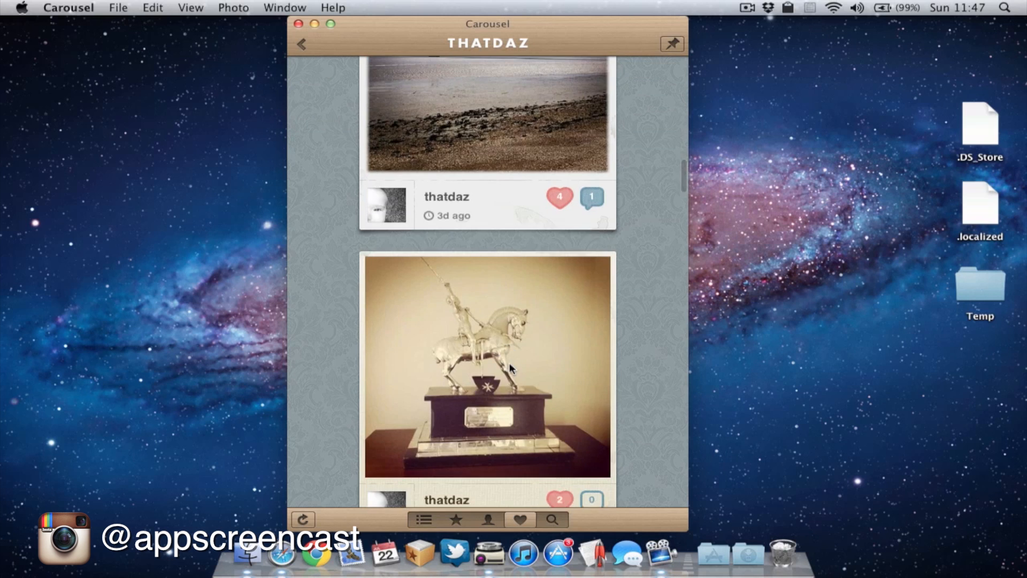
scroll(up, 3)
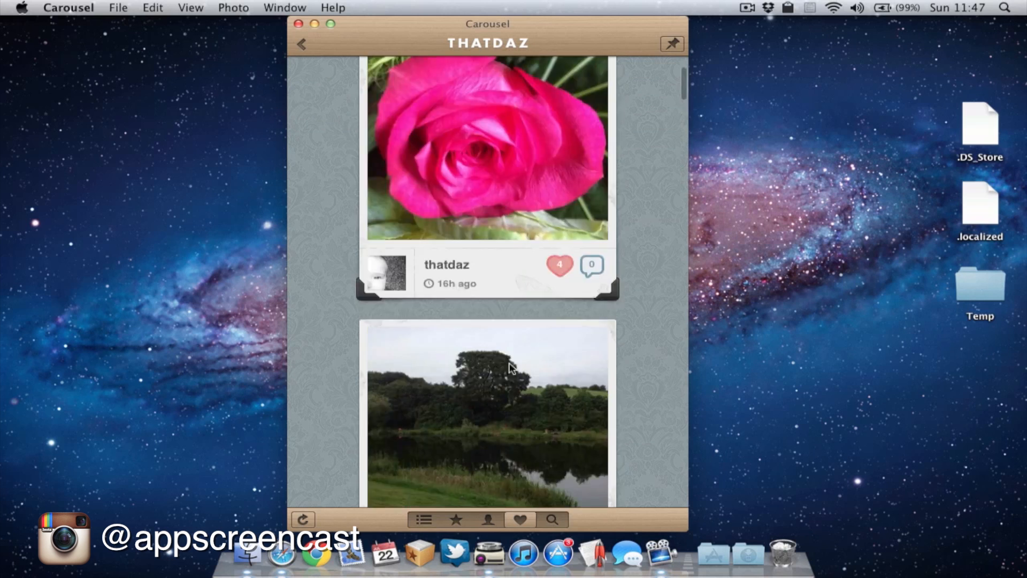
scroll(up, 3)
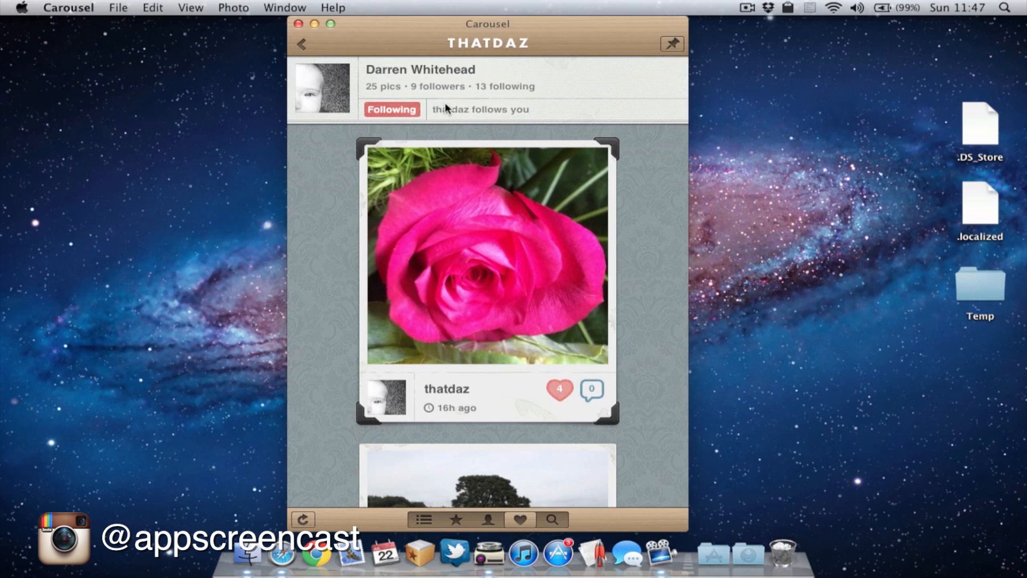
click(436, 86)
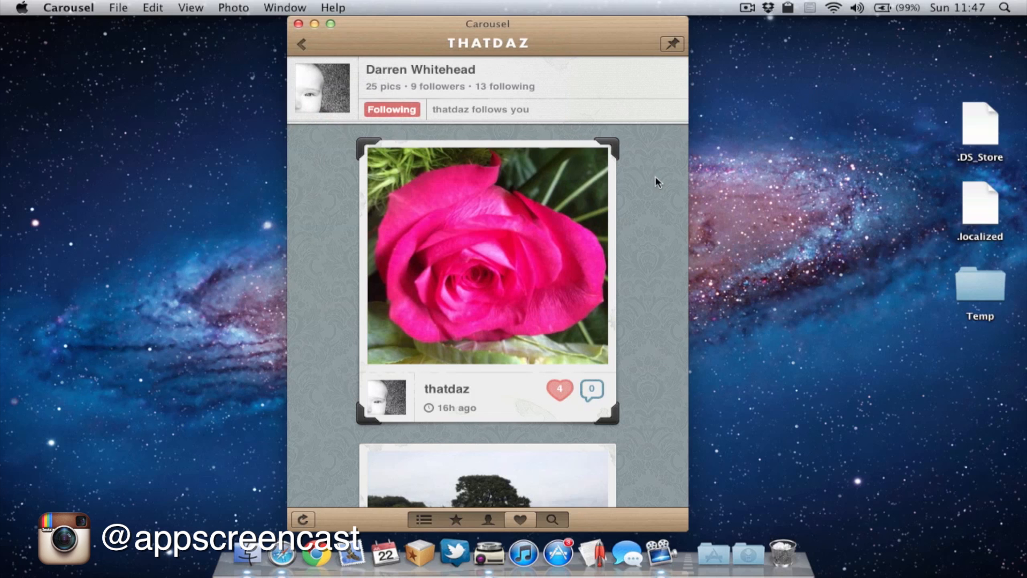
Switch to the tag and user search page with apple in recent searches
click(552, 520)
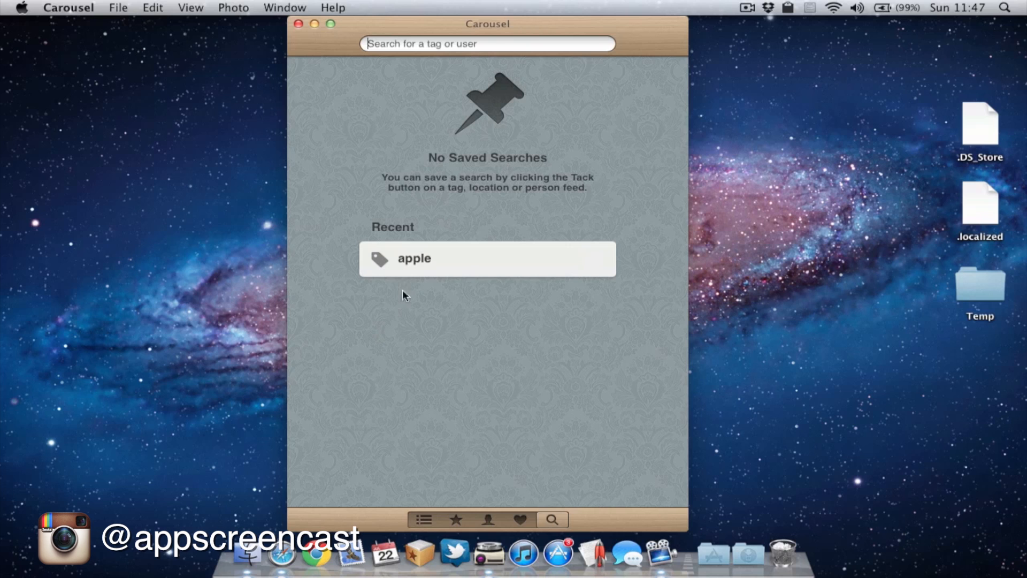
mouse_move(467, 46)
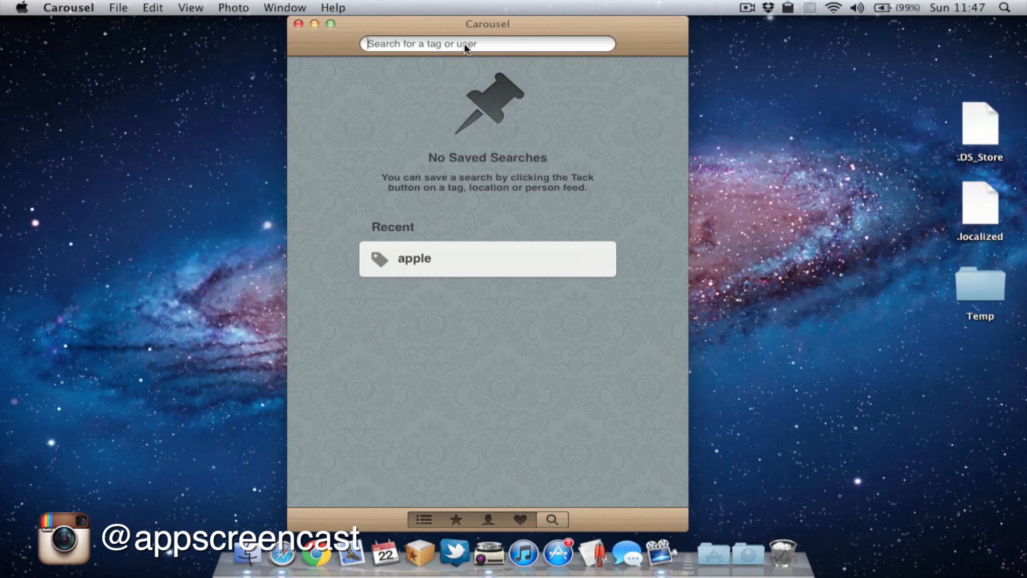
Search for nexus7 and open the nexus7 tag's photo feed
text(nexus7)
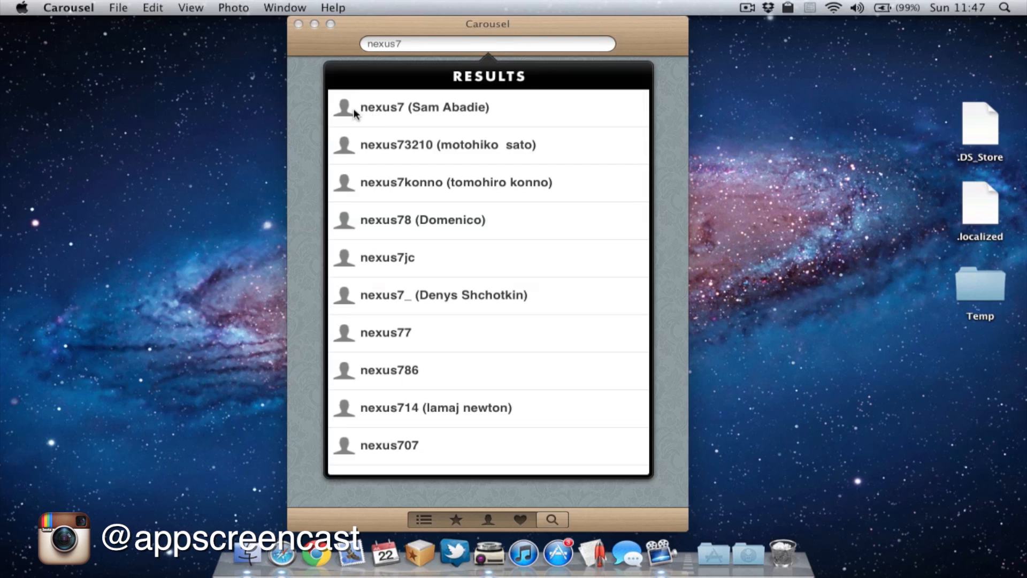
scroll(down, 3)
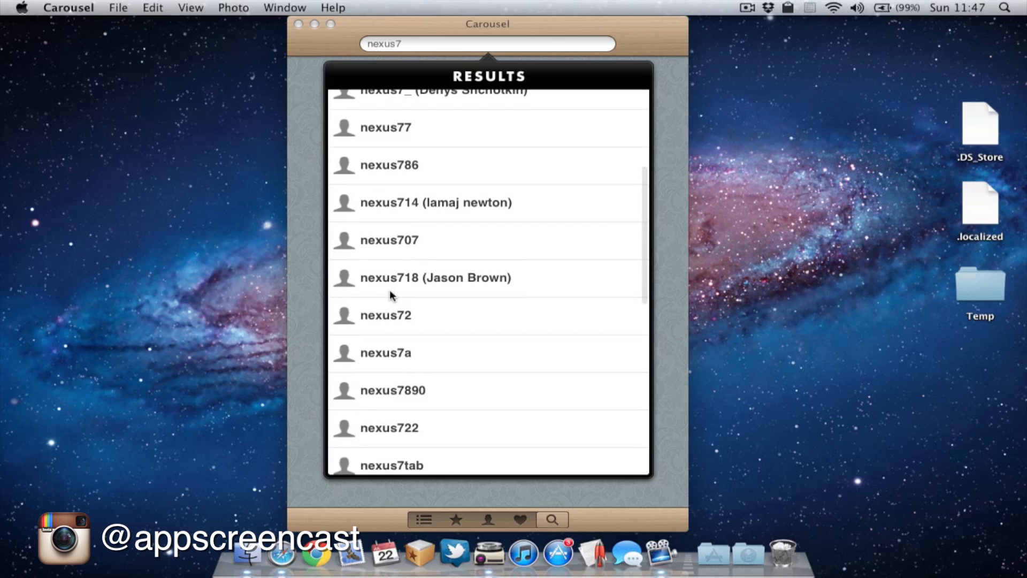
scroll(down, 3)
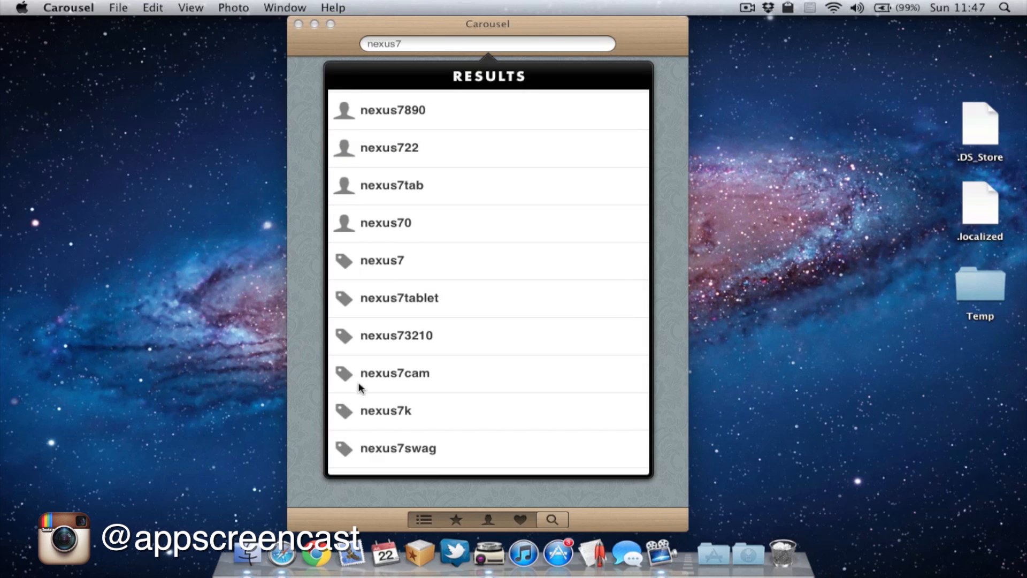
click(382, 260)
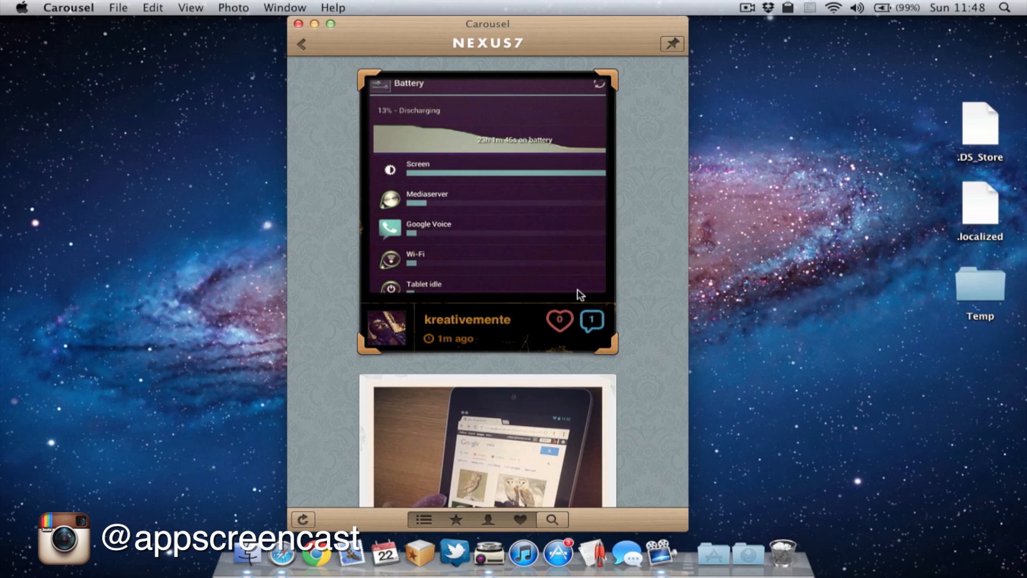
mouse_move(651, 328)
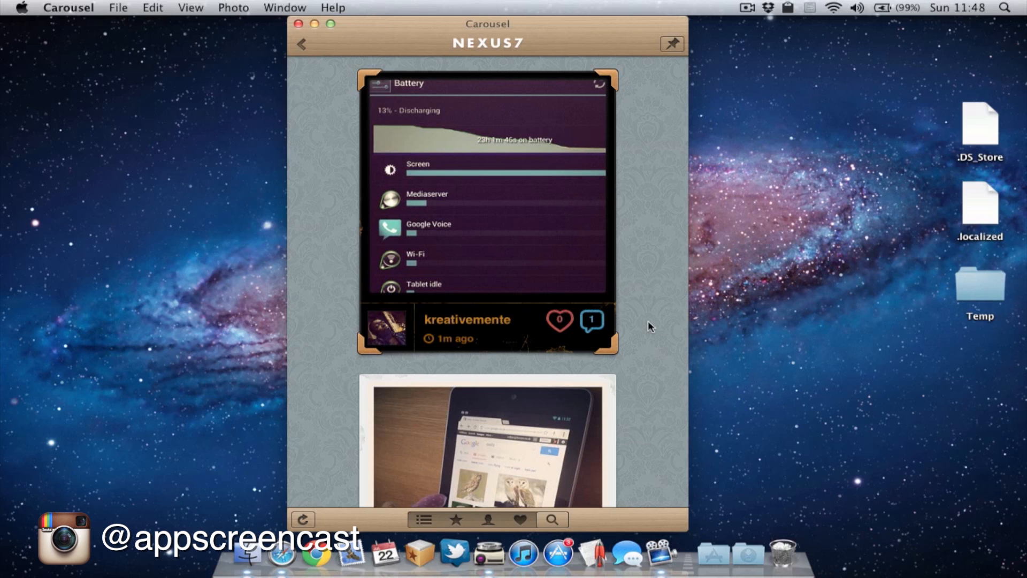
scroll(down, 3)
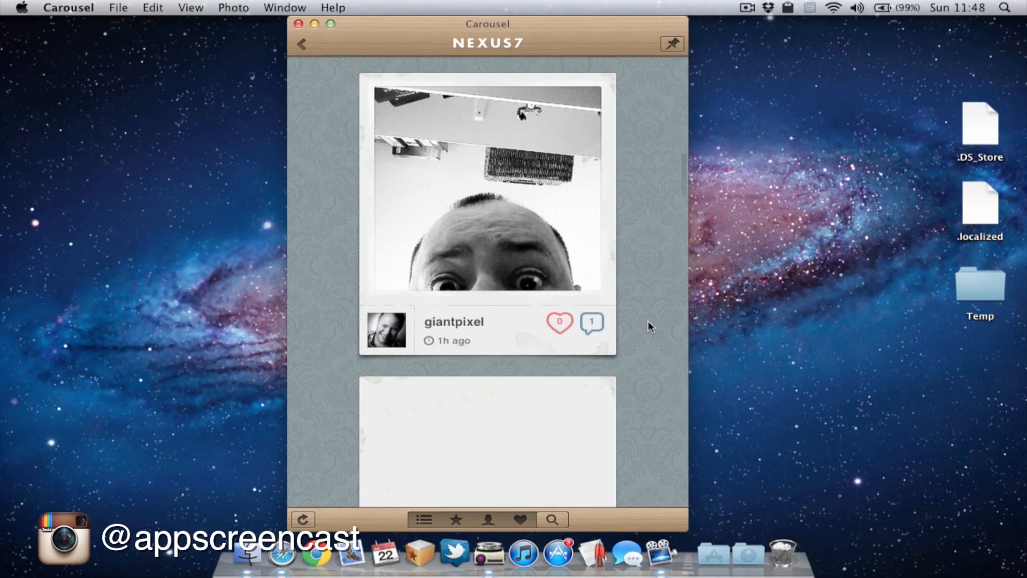
scroll(down, 3)
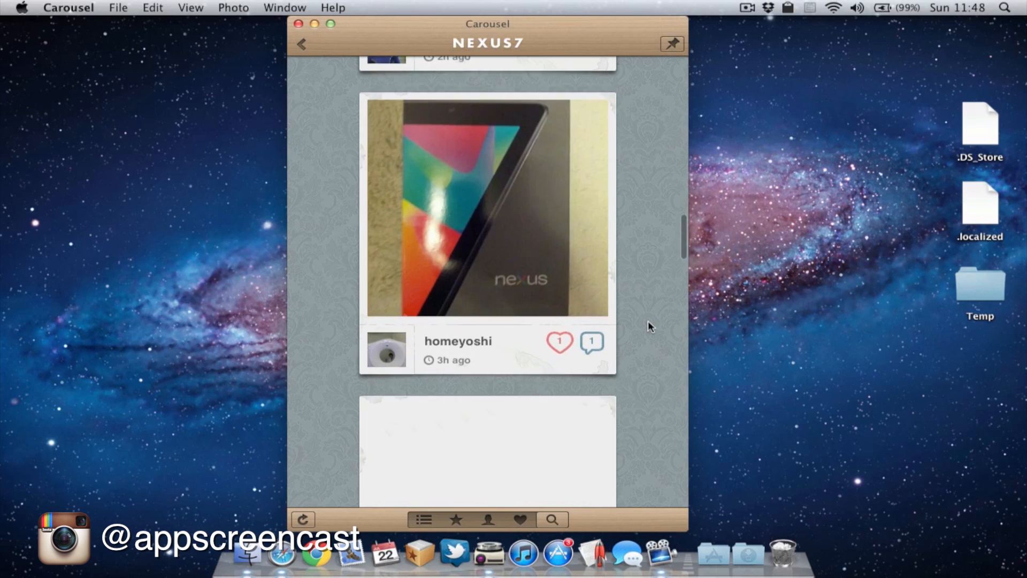
scroll(down, 3)
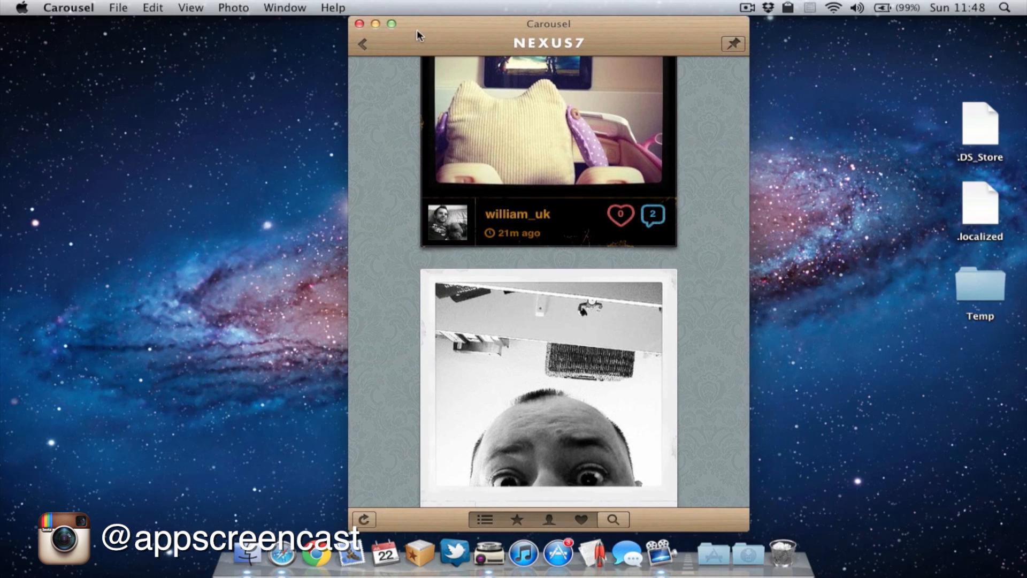
mouse_move(403, 135)
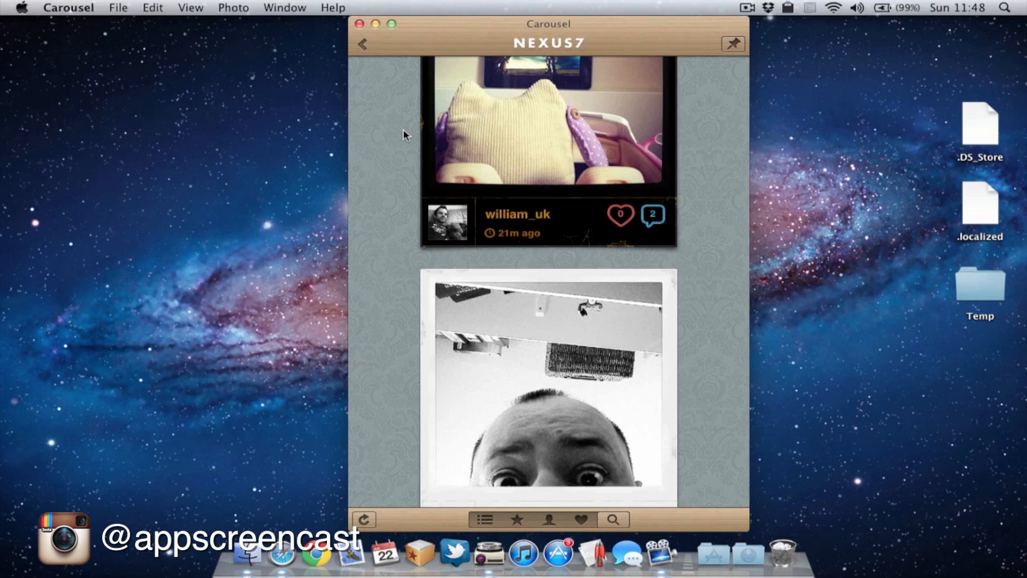
mouse_move(364, 44)
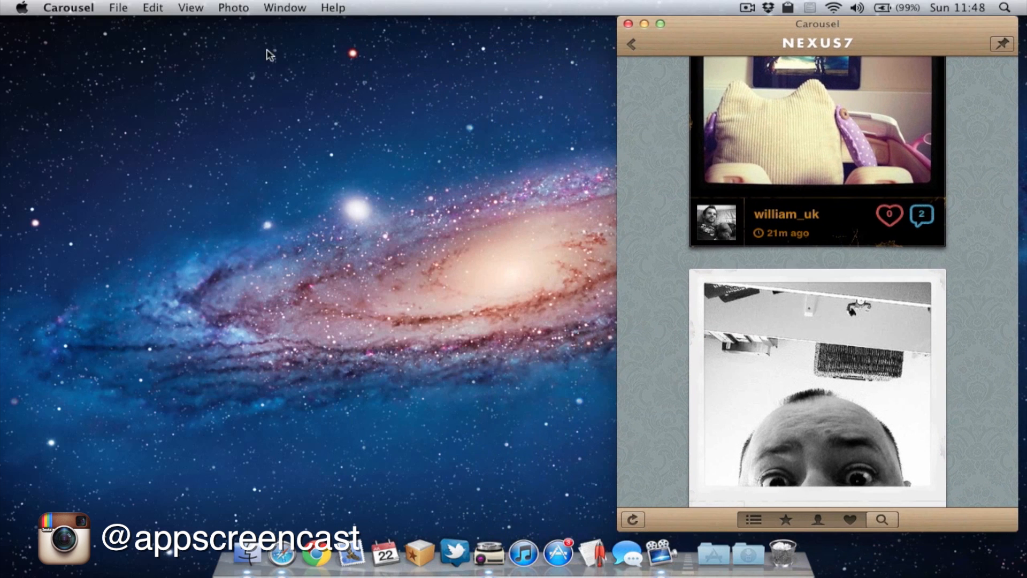
mouse_move(638, 150)
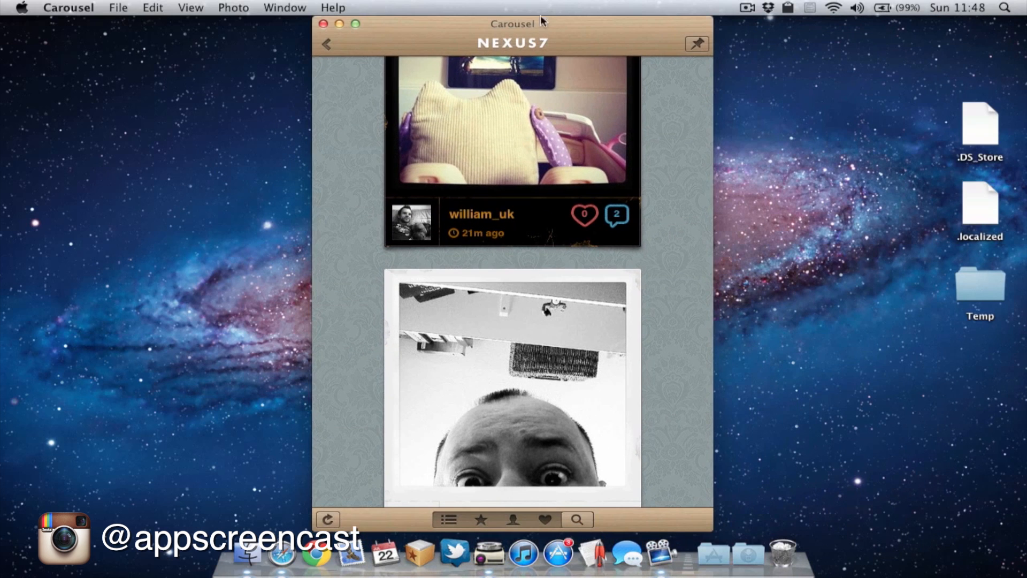
mouse_move(345, 179)
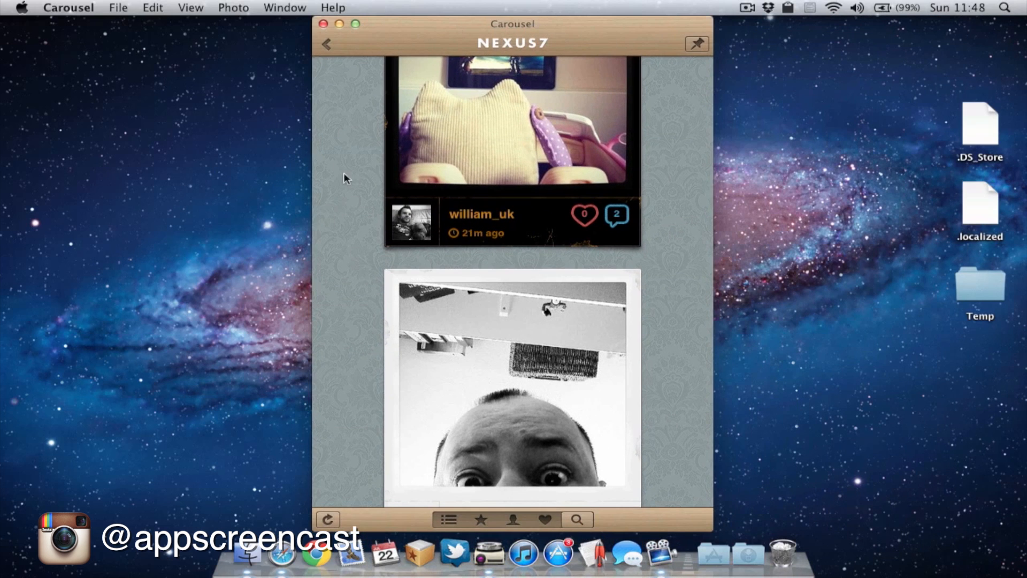
mouse_move(367, 337)
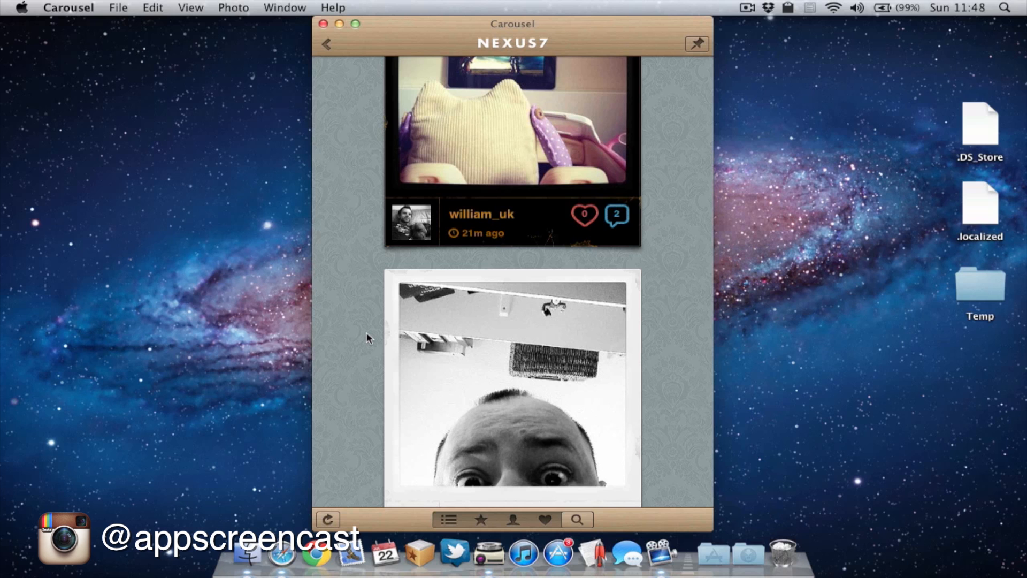
In Preferences, try the Fischer and Zissou themes and settle on St. Clair
click(68, 7)
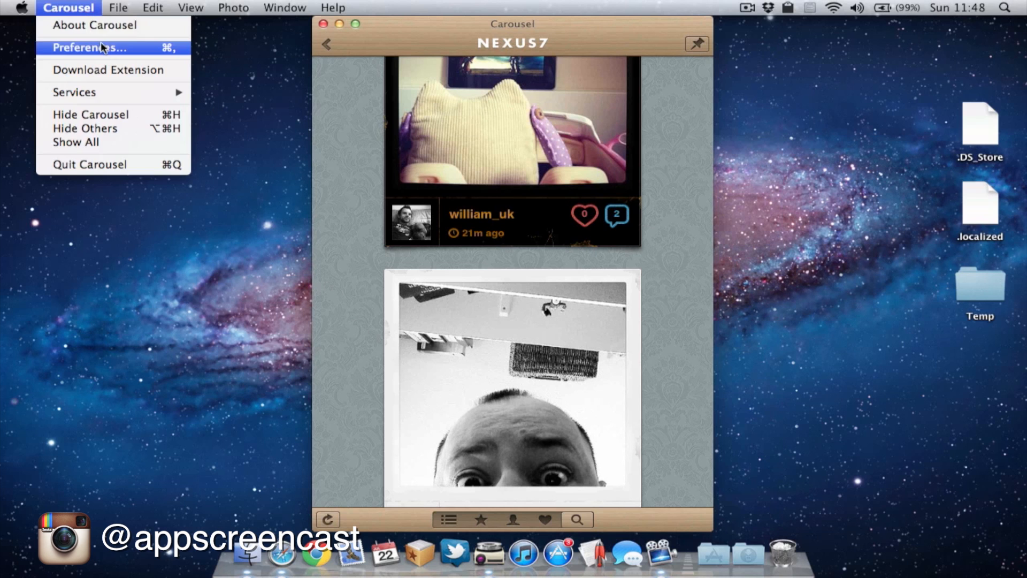
click(90, 47)
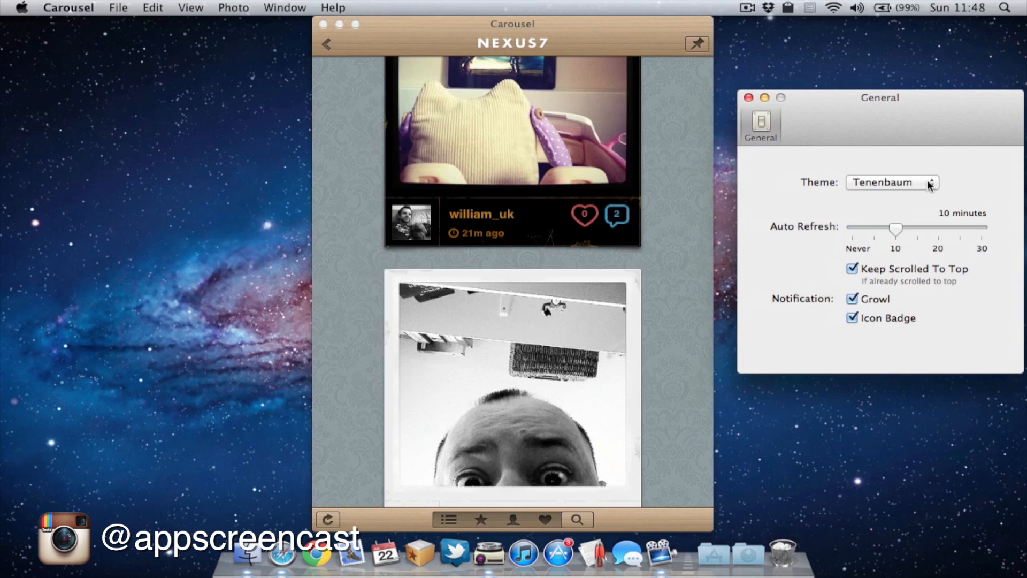
click(891, 182)
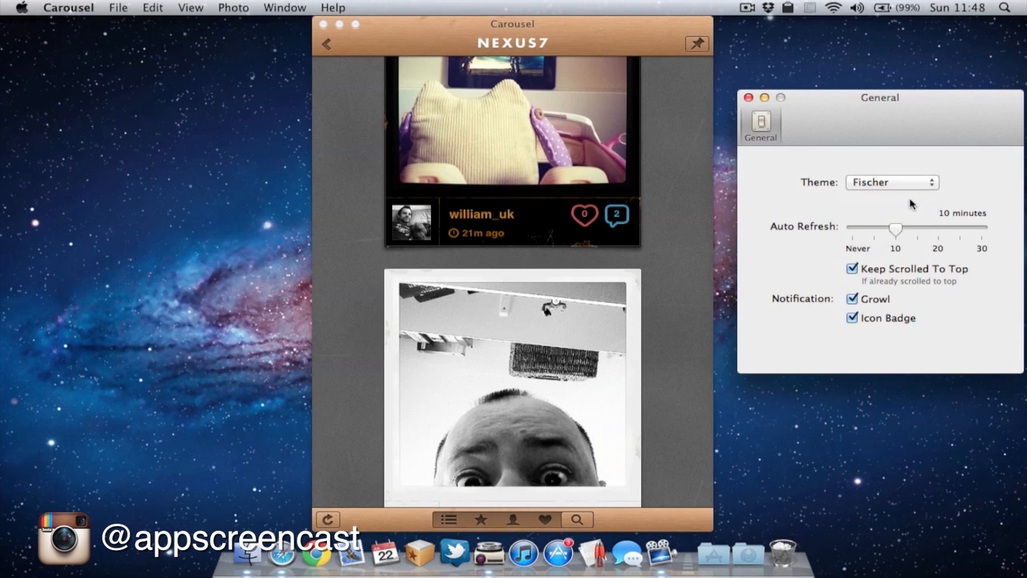
click(892, 182)
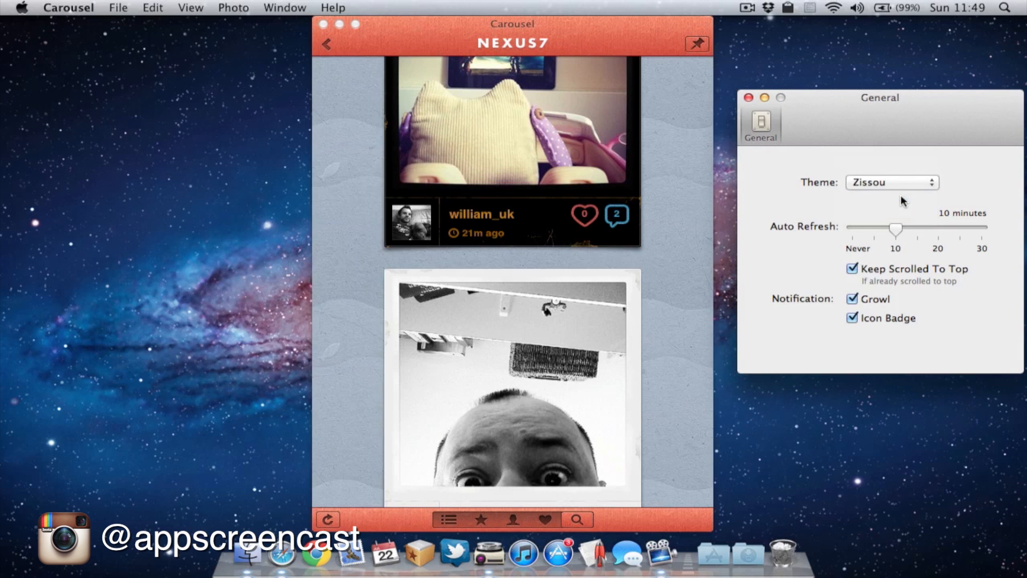
click(891, 182)
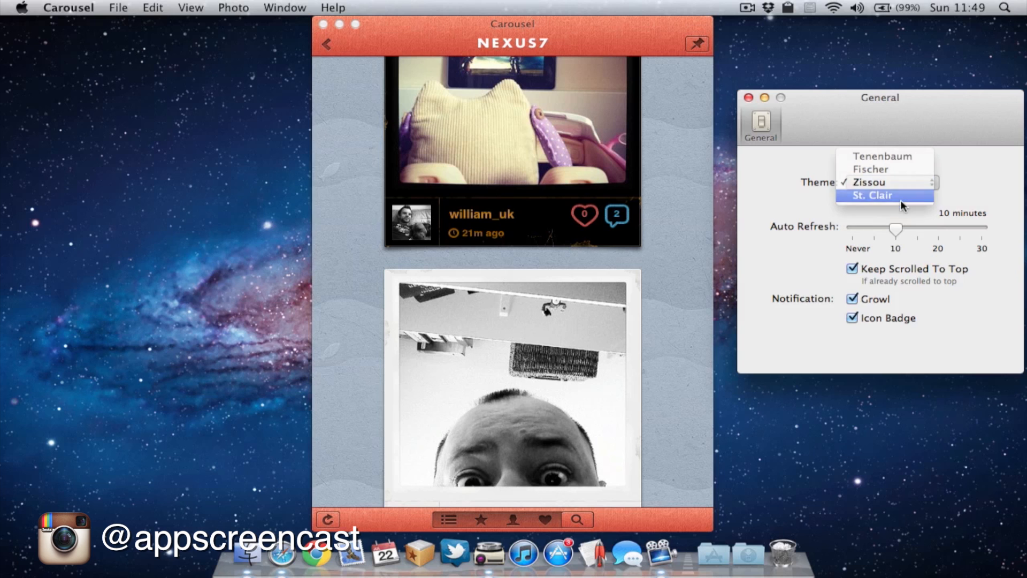
click(872, 195)
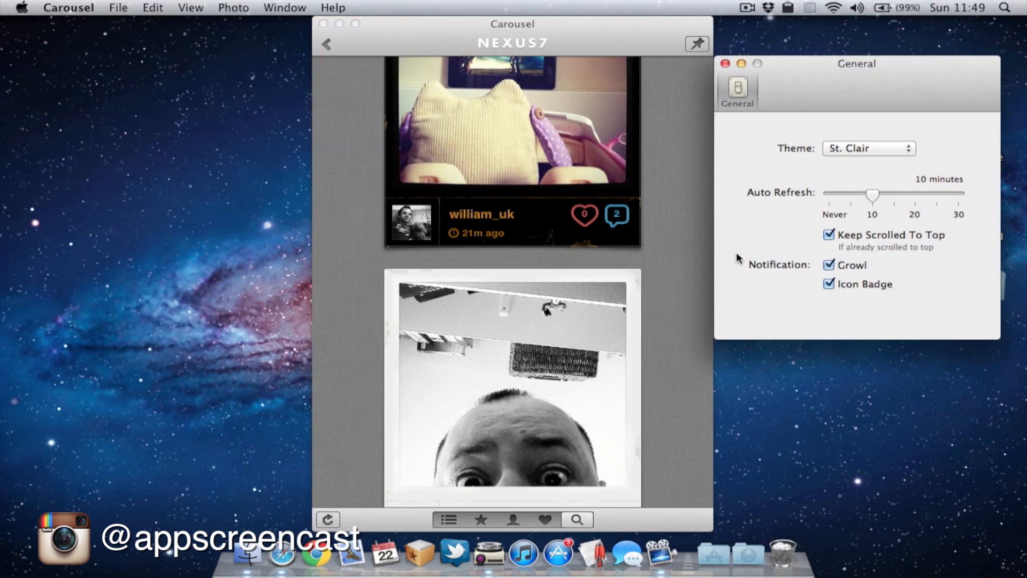
mouse_move(525, 268)
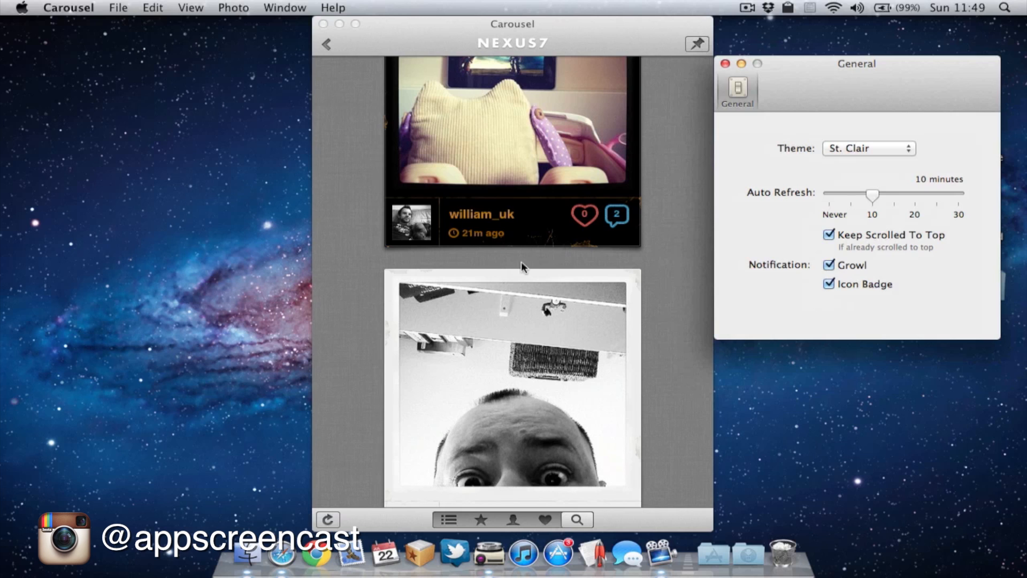
mouse_move(874, 206)
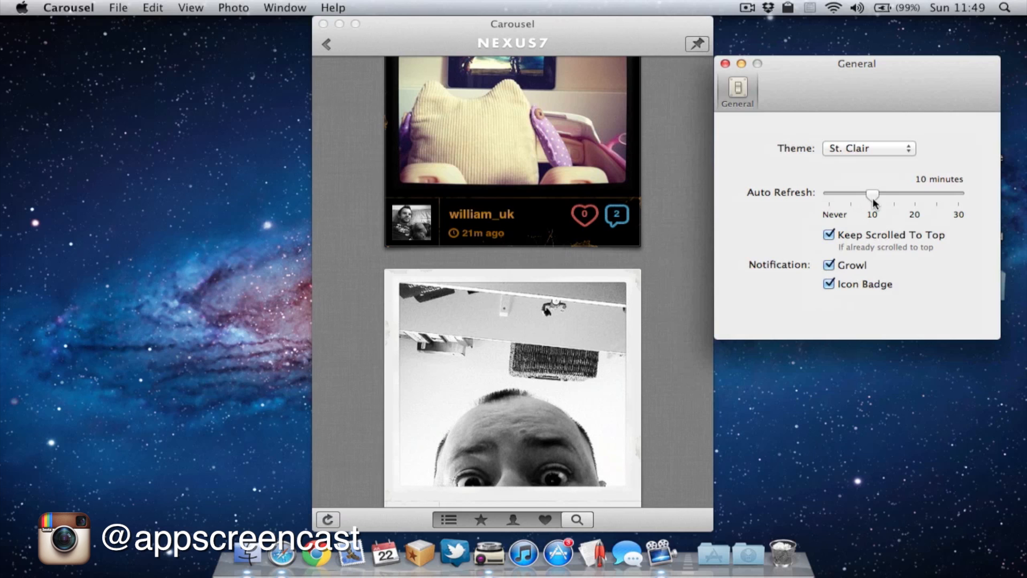
mouse_move(883, 212)
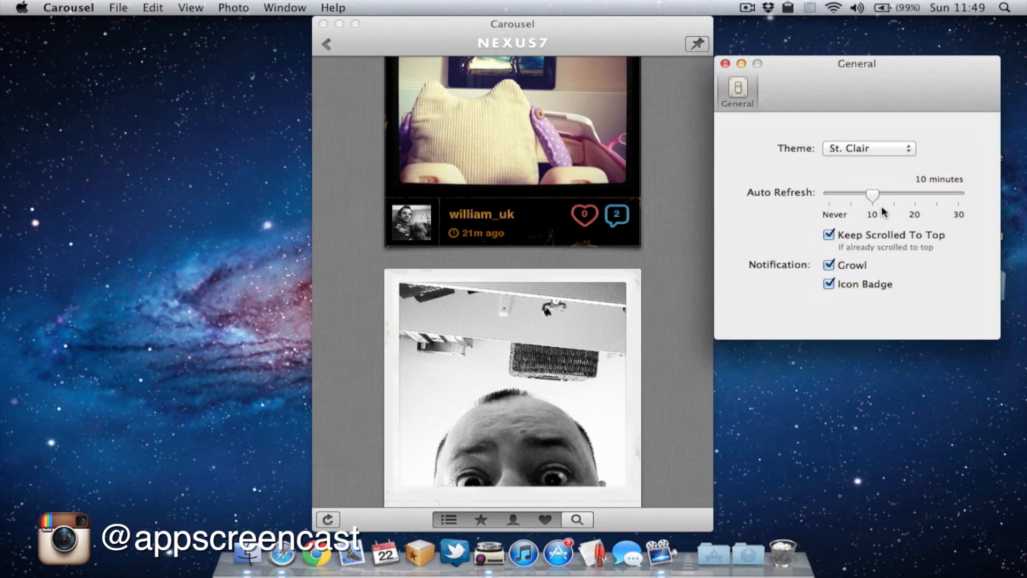
mouse_move(848, 287)
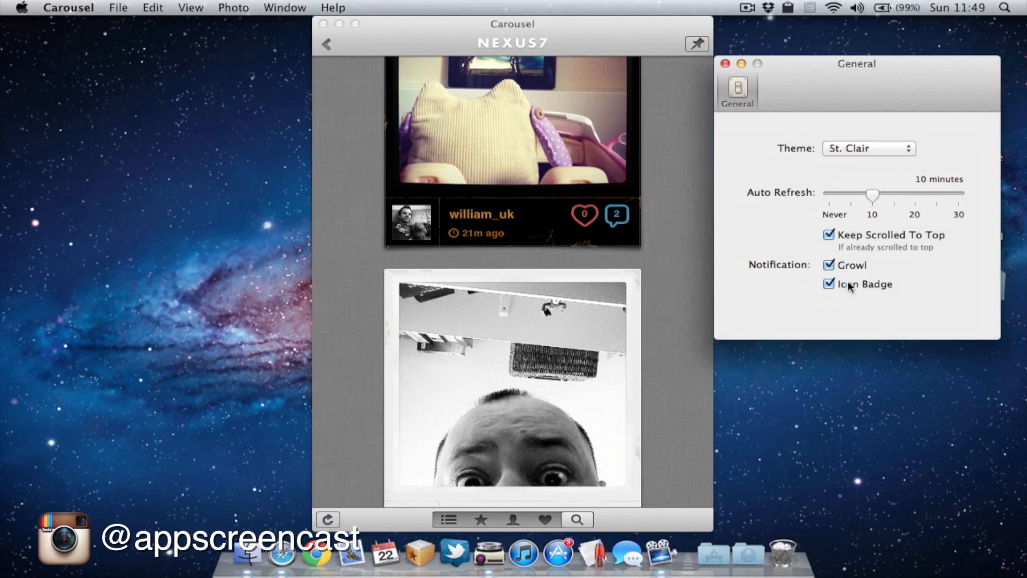
mouse_move(842, 277)
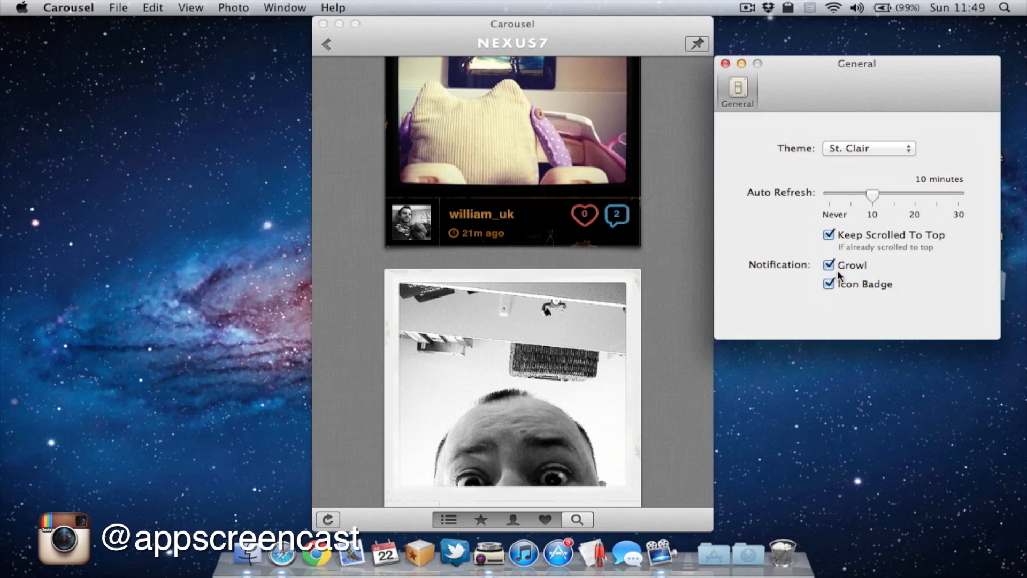
mouse_move(883, 233)
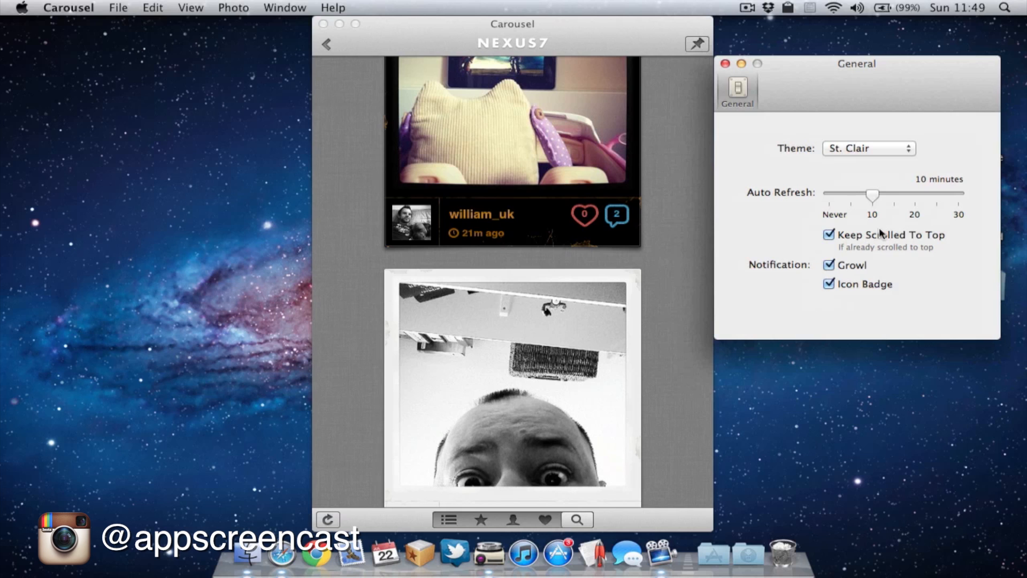
mouse_move(833, 131)
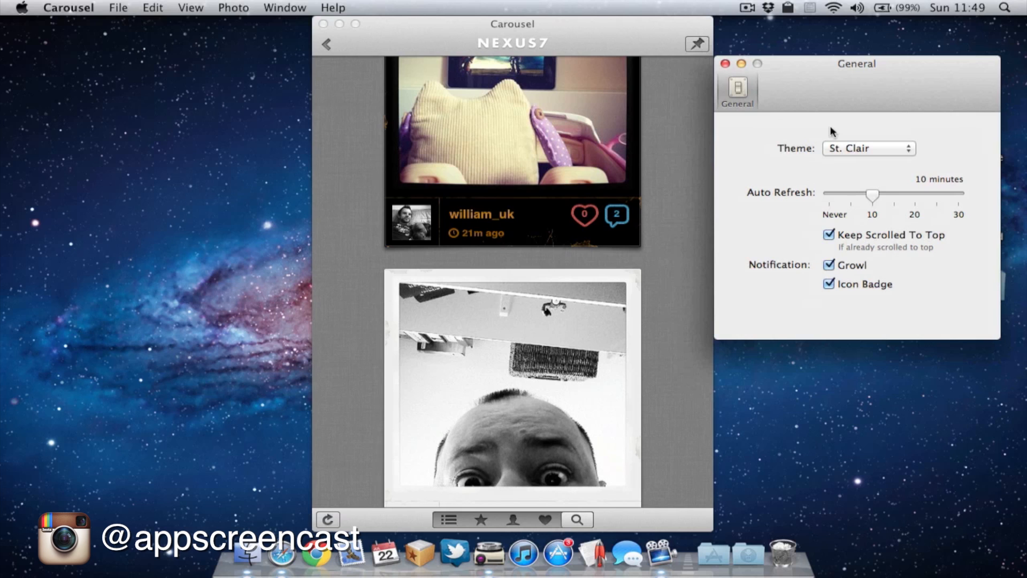
mouse_move(792, 96)
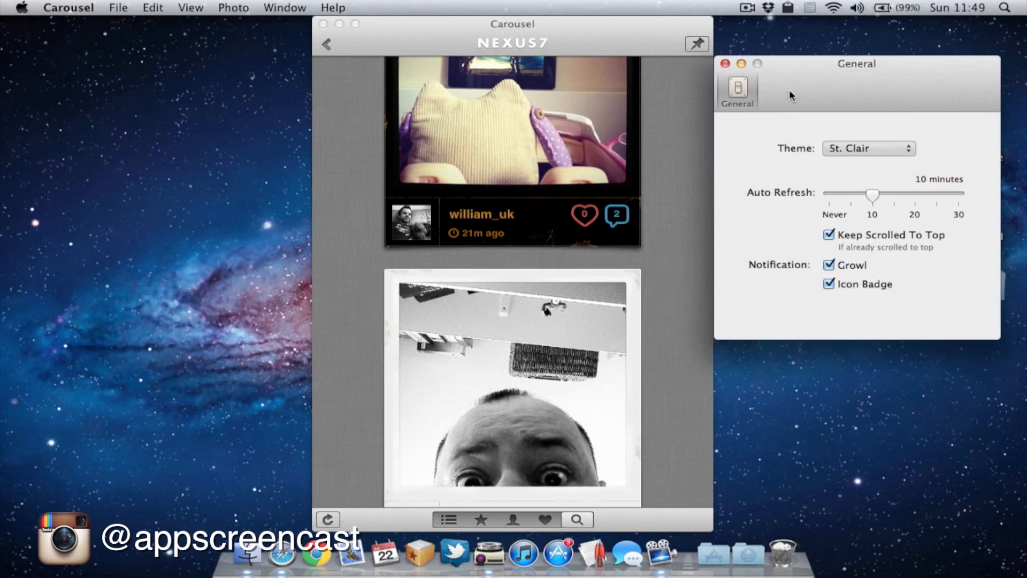
click(724, 63)
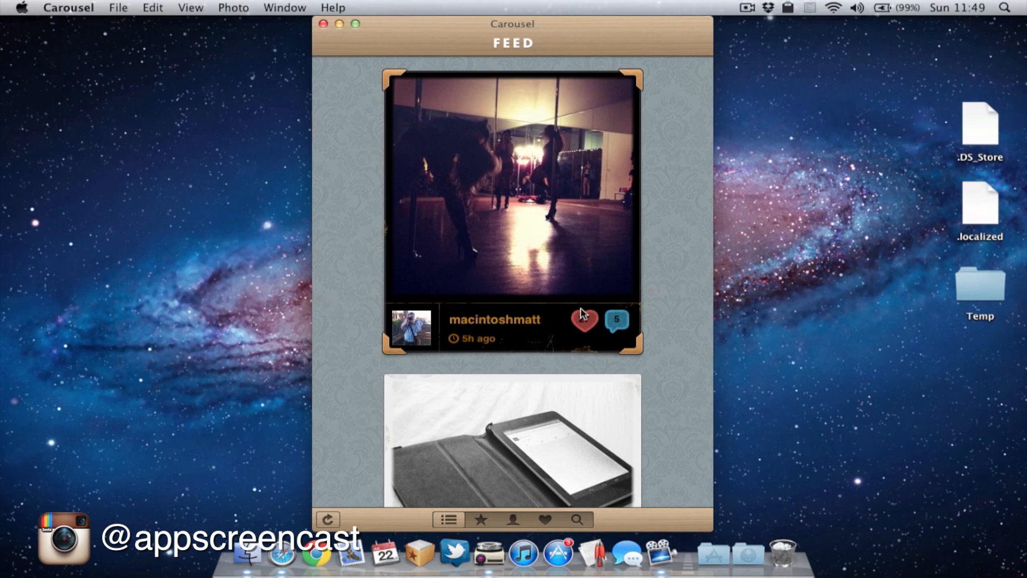
click(583, 321)
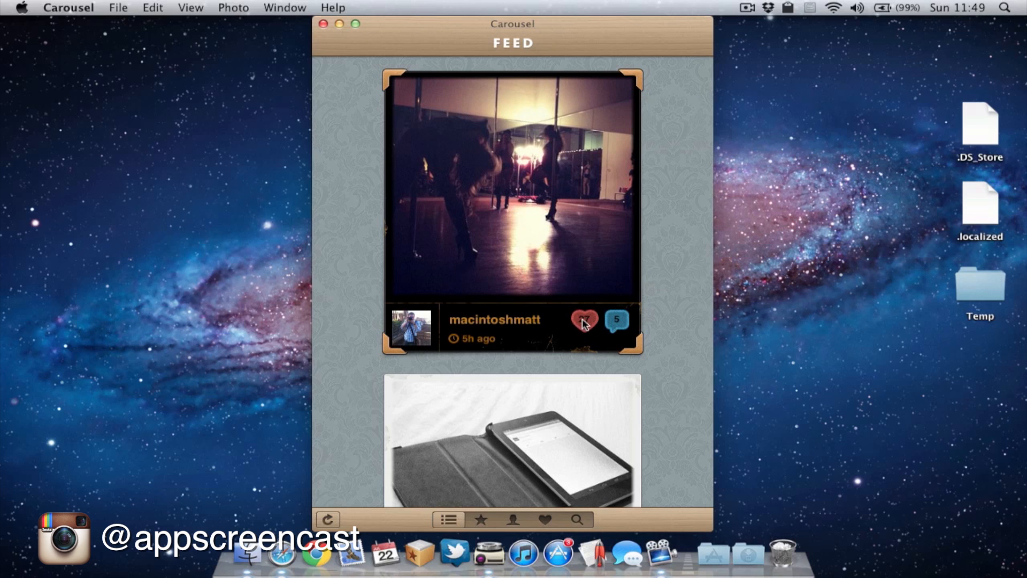
click(584, 319)
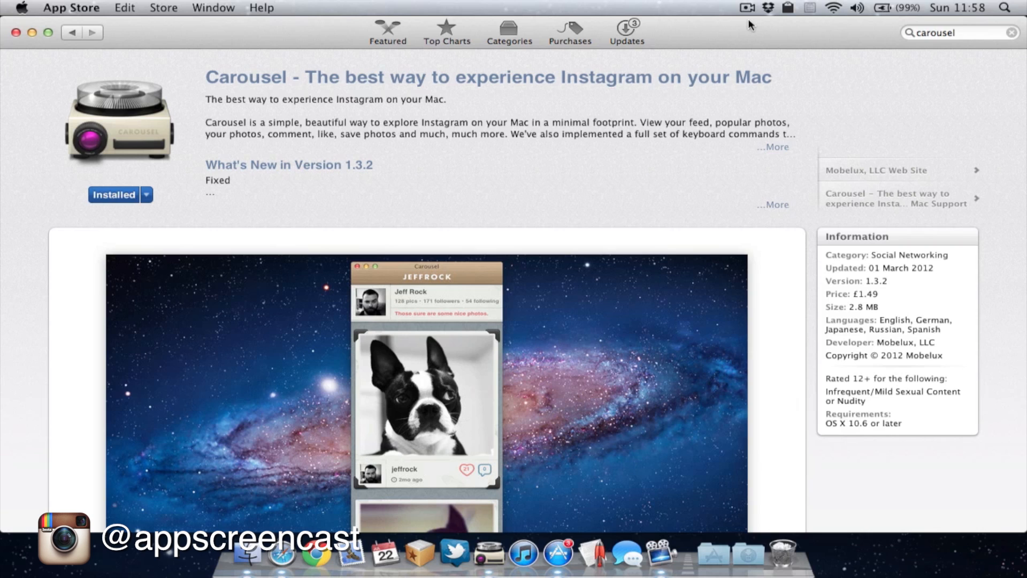
mouse_move(676, 163)
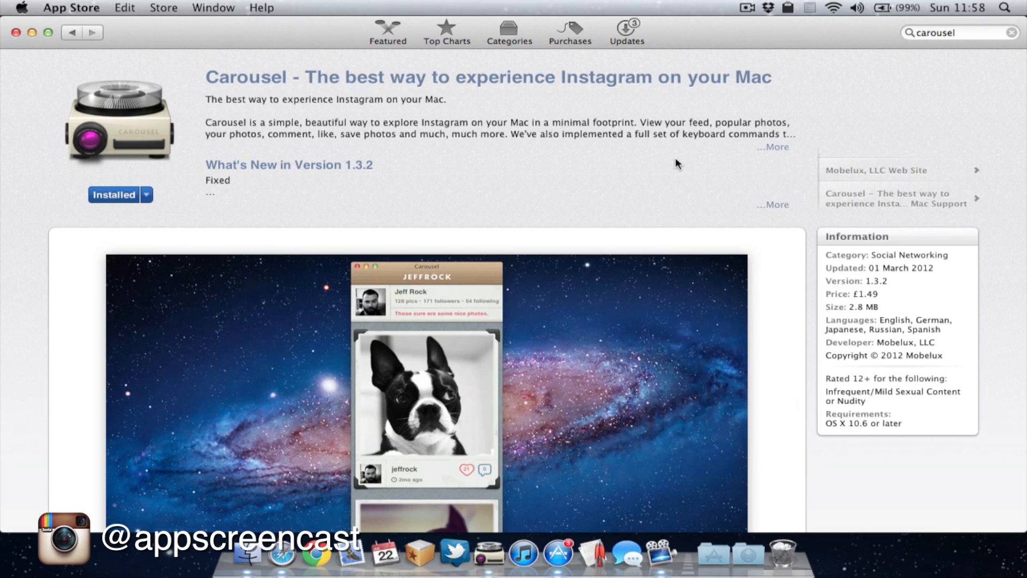